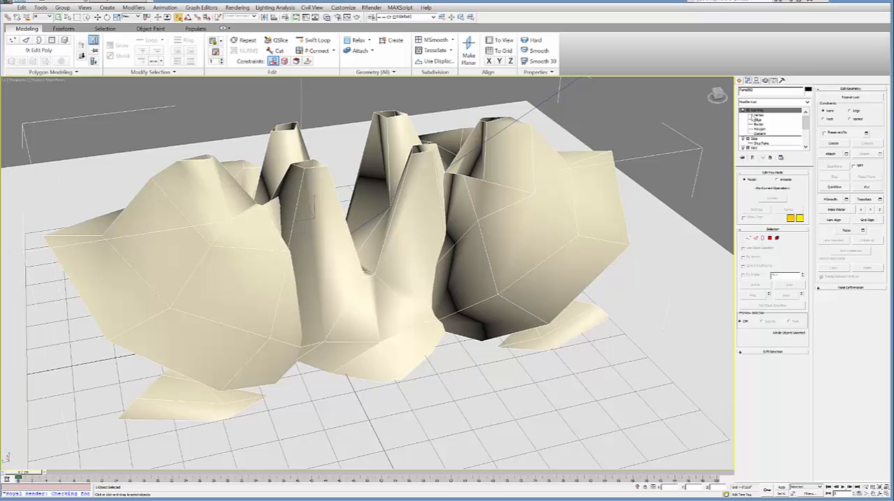
# - Export the plane mesh from 3ds Max as an FBX file named test5
pyautogui.click(7, 7)
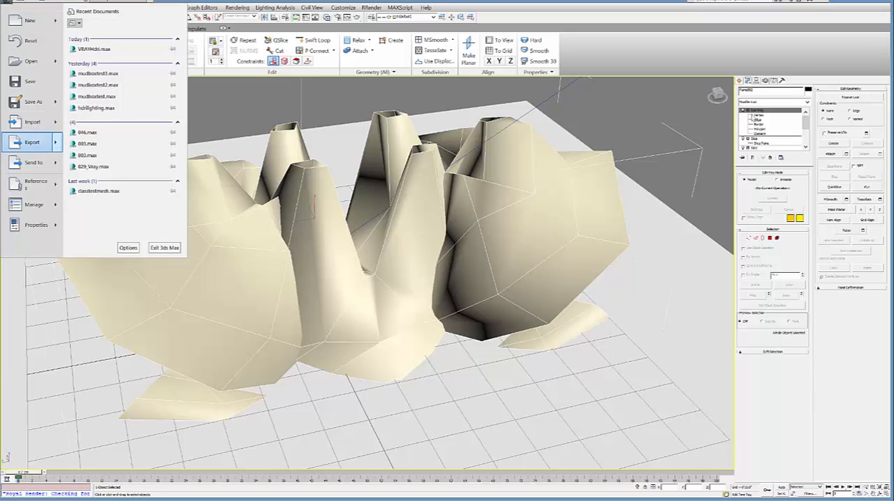
pyautogui.click(32, 142)
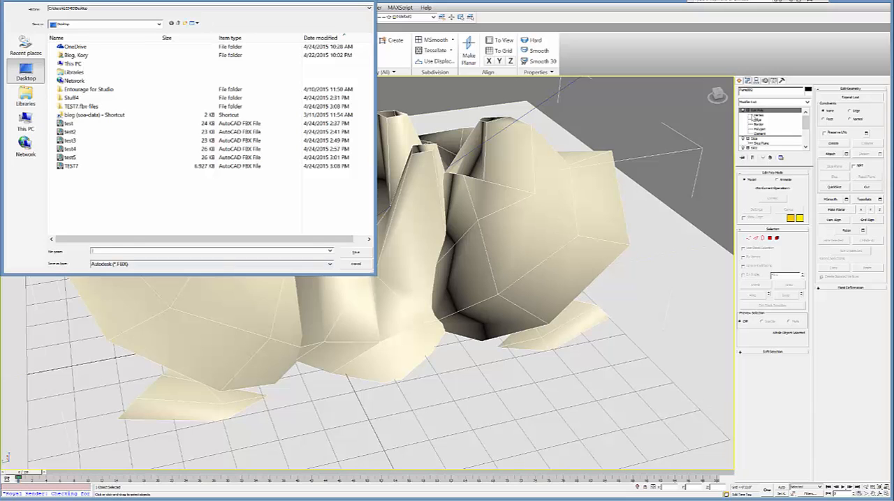
pyautogui.write('test5')
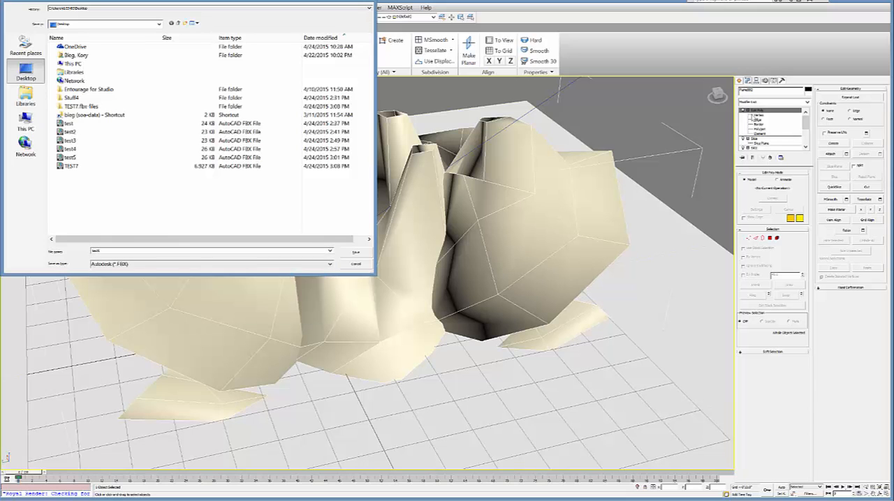
pyautogui.click(355, 252)
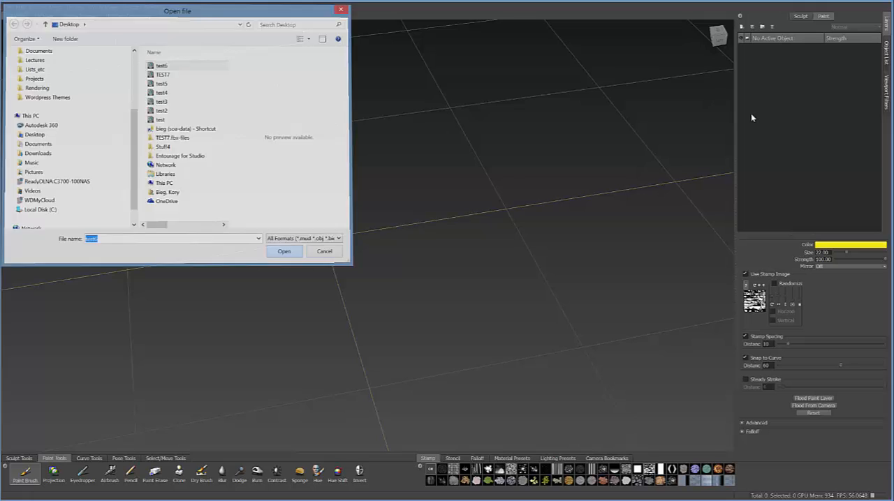
# - Open test5 in Mudbox and move aside the UV tile boundary warning
pyautogui.click(324, 251)
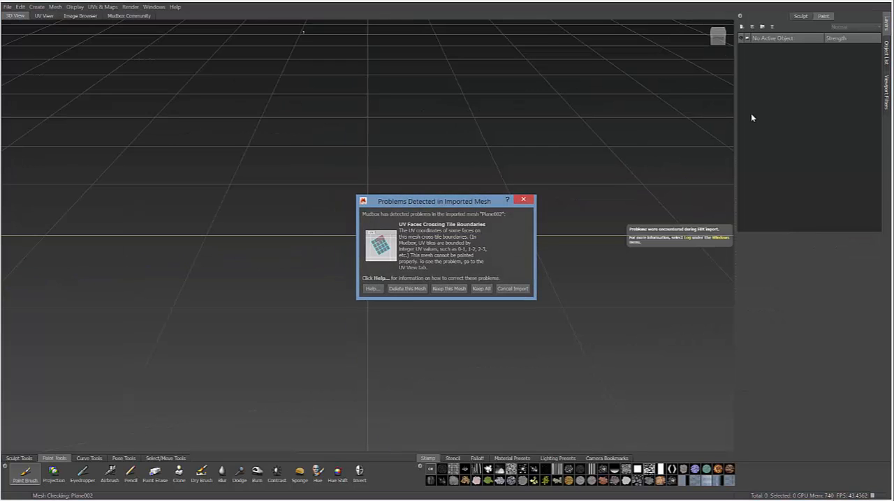
pyautogui.moveTo(433, 201); pyautogui.dragTo(405, 177)
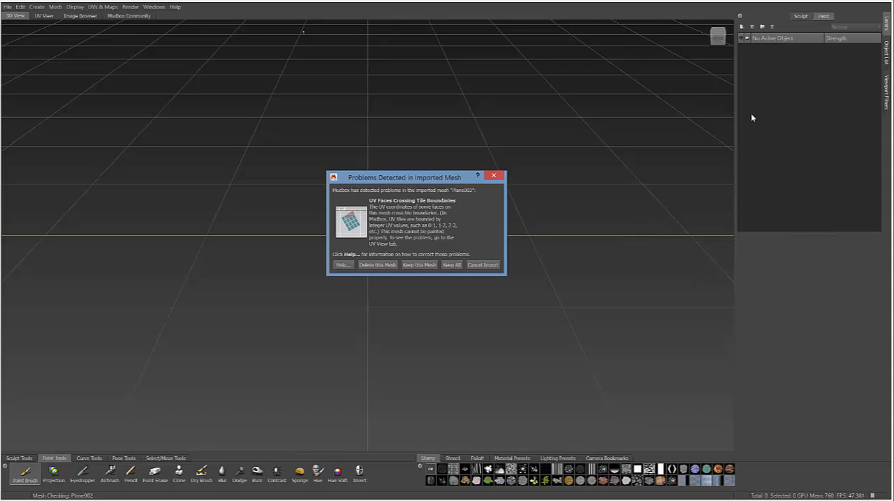
pyautogui.moveTo(482, 265)
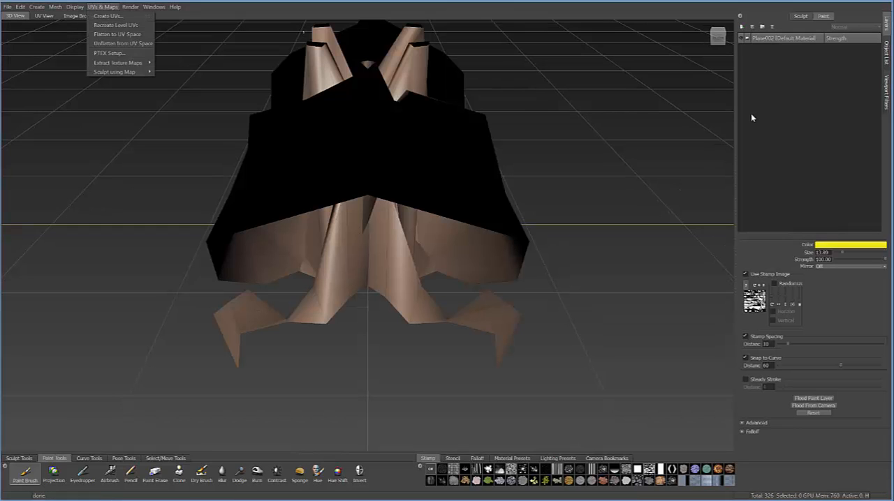
pyautogui.moveTo(106, 16)
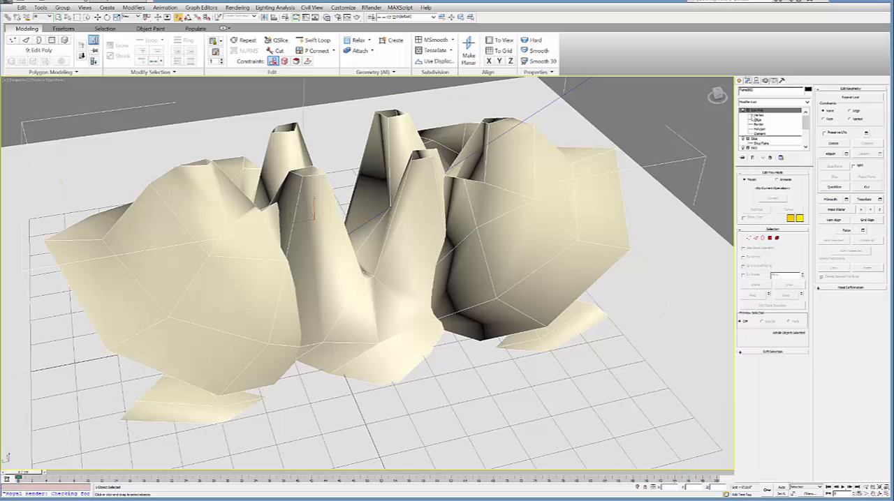
# - Apply an Unwrap UVW modifier to the plane mesh and open its UV editor
pyautogui.click(773, 102)
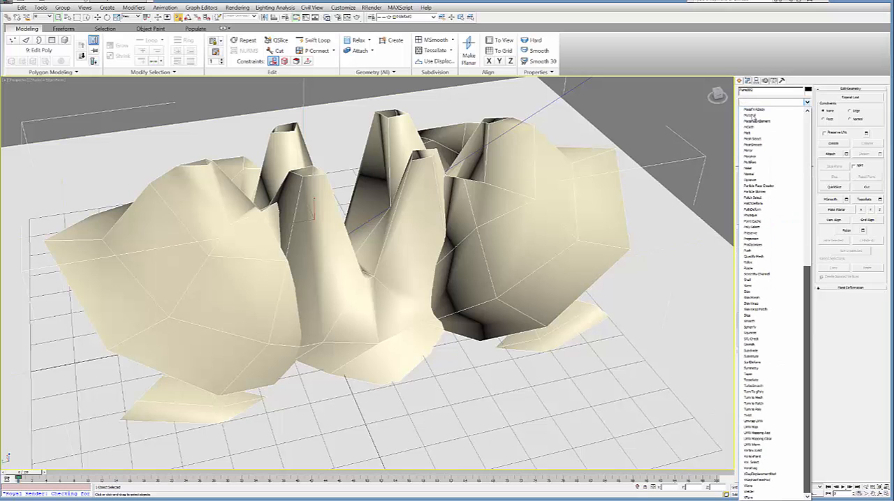
pyautogui.click(770, 421)
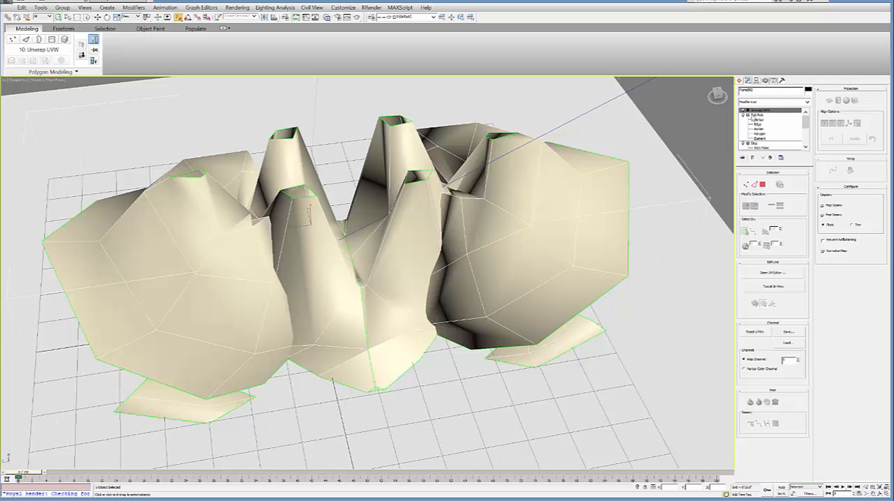
pyautogui.click(760, 272)
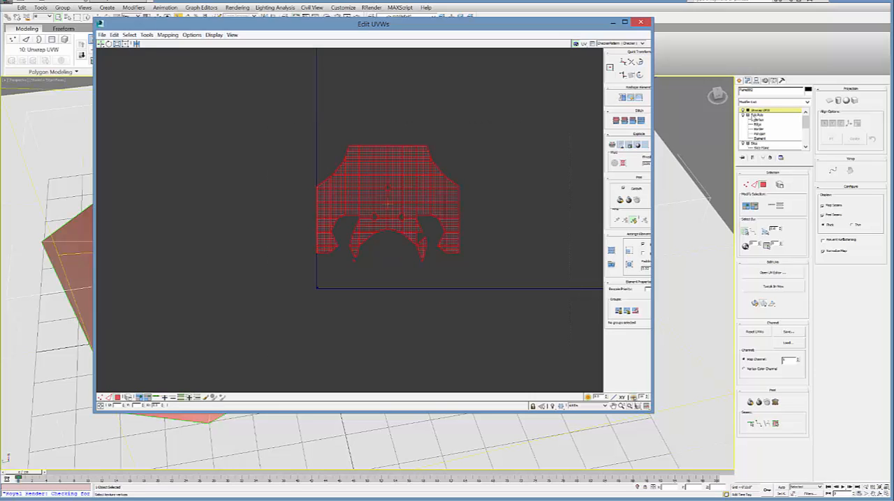
# - Apply Flatten Mapping to split the UVs into islands, then close Edit UVWs
pyautogui.click(167, 35)
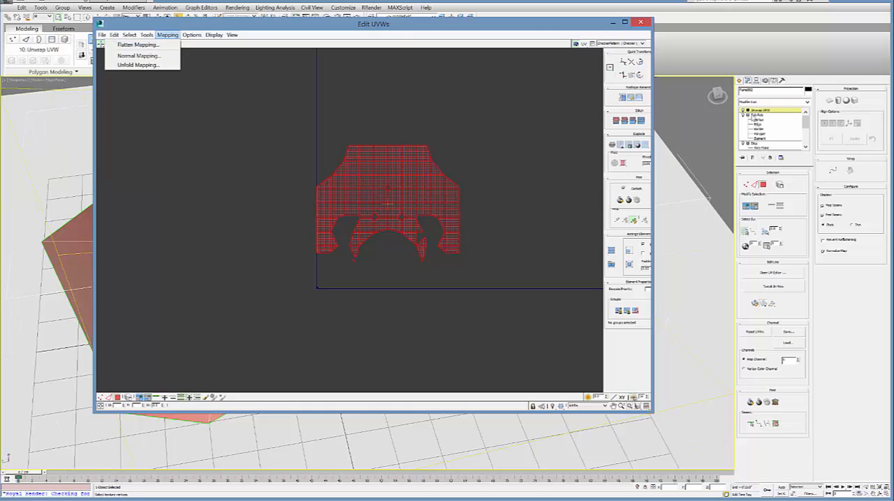
pyautogui.moveTo(138, 44)
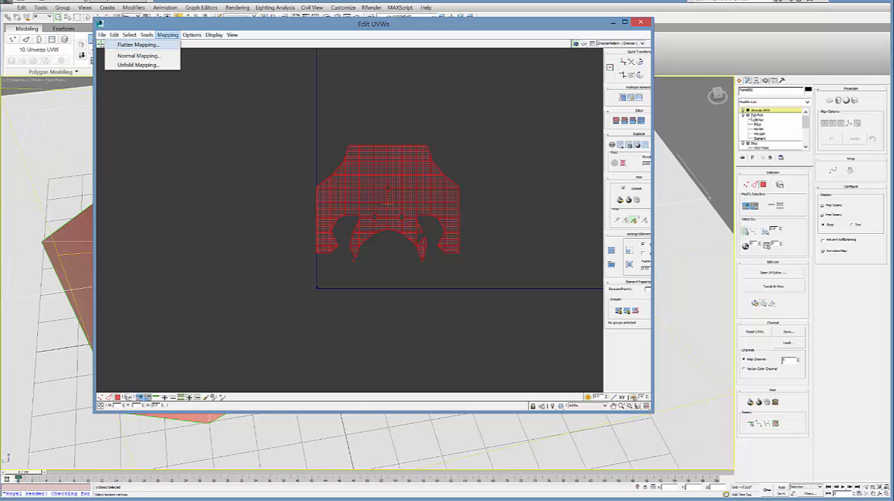
pyautogui.click(138, 45)
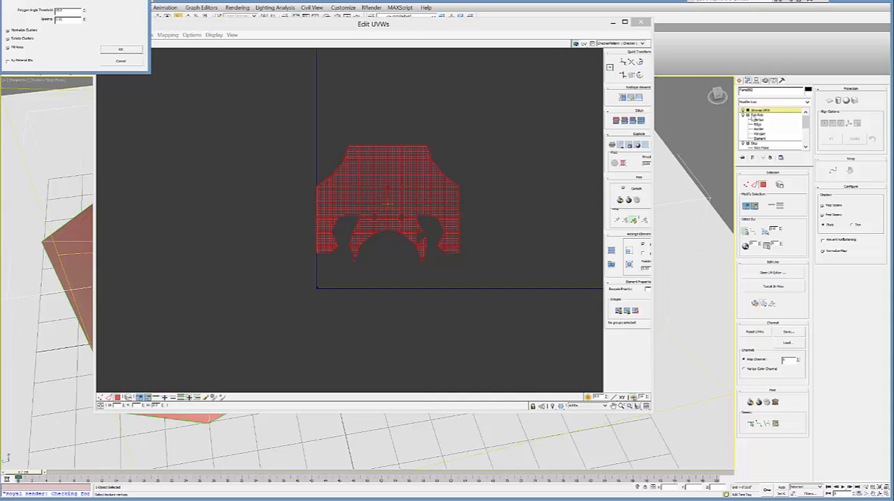
pyautogui.click(120, 50)
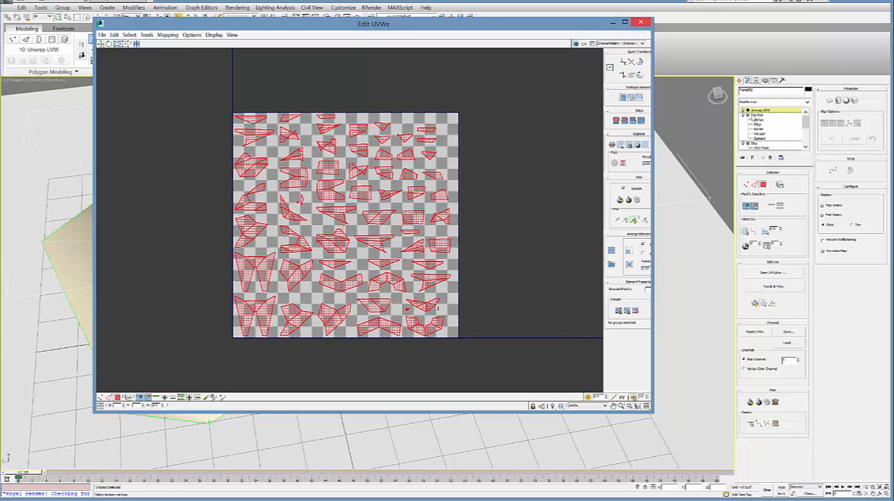
pyautogui.click(640, 21)
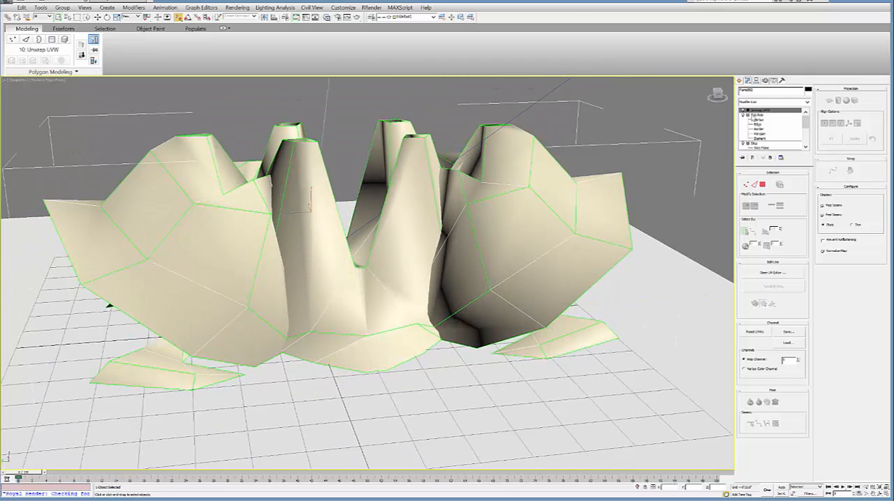
# - Export the re-unwrapped mesh again as an FBX file named test6
pyautogui.click(8, 7)
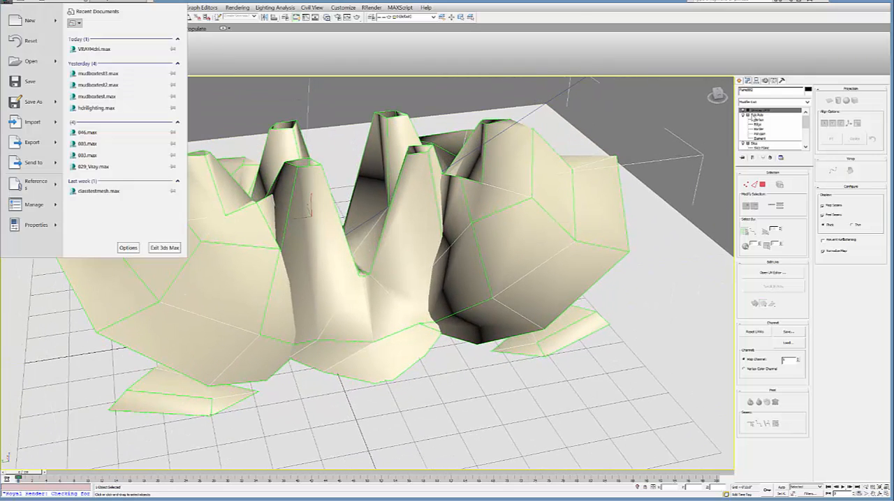
pyautogui.click(9, 7)
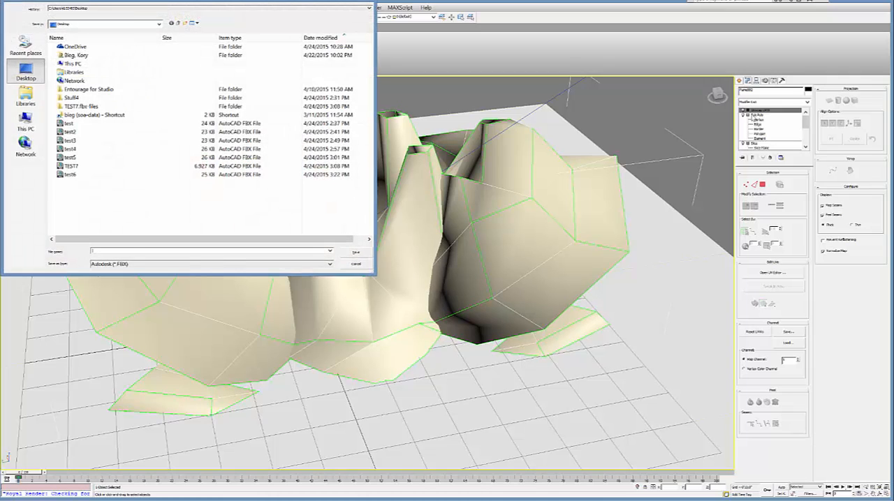
pyautogui.write('test6')
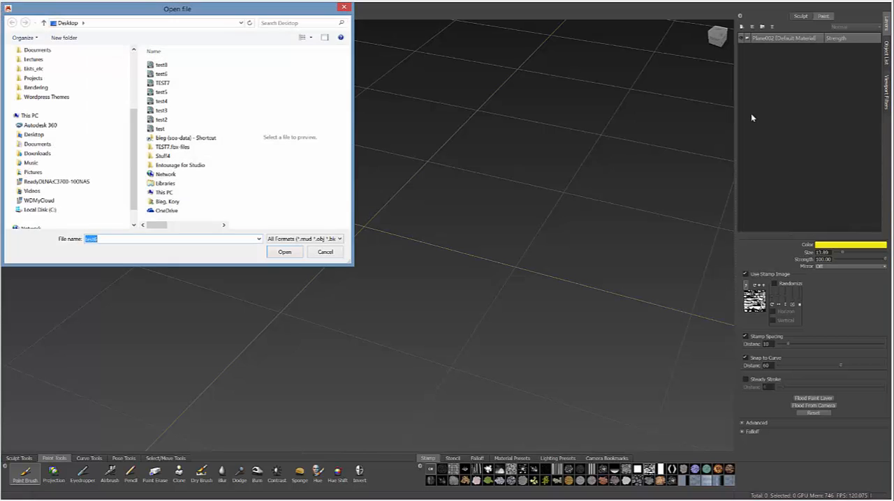
# - Open test6 in Mudbox without saving the old scene, and orbit around it
pyautogui.click(162, 64)
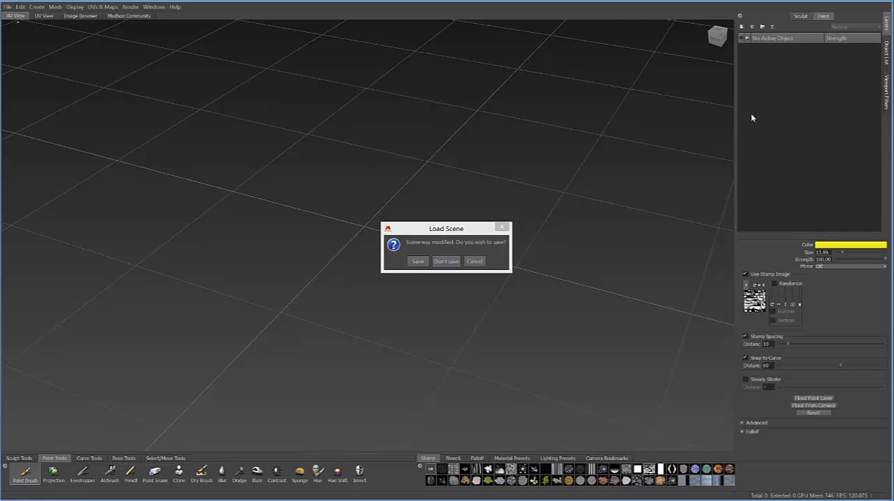
pyautogui.click(446, 261)
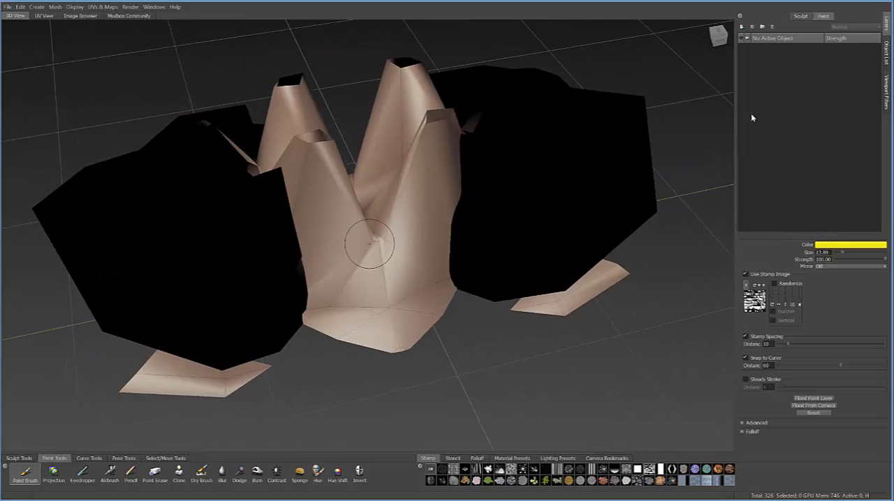
pyautogui.moveTo(370, 245); pyautogui.dragTo(489, 238)
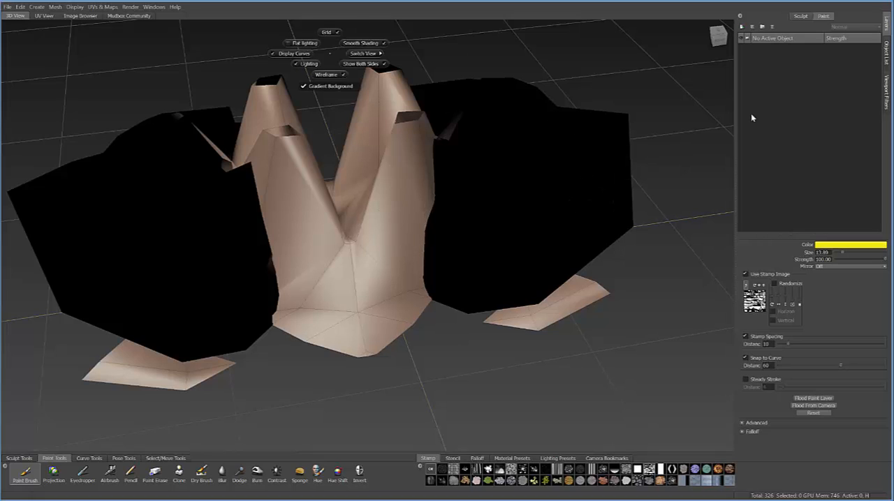
# - Toggle wireframe and grid display, then edit the Default Material colour to lighten the dome
pyautogui.click(361, 64)
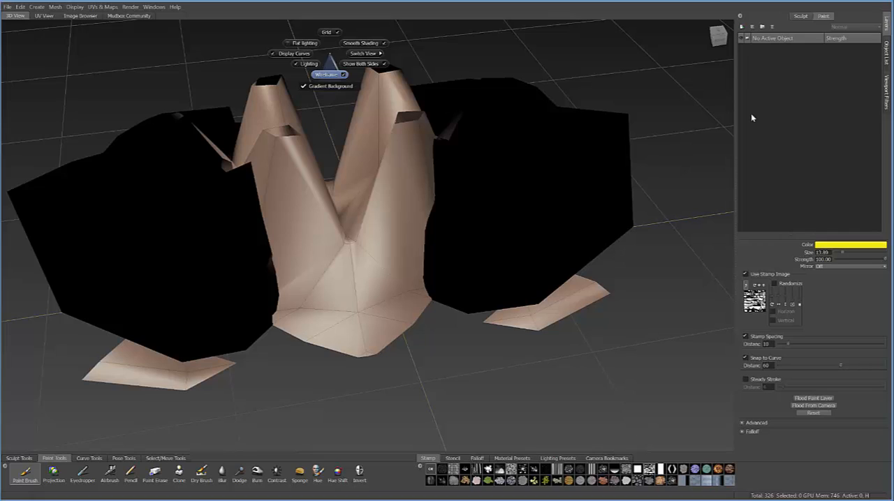
pyautogui.click(326, 74)
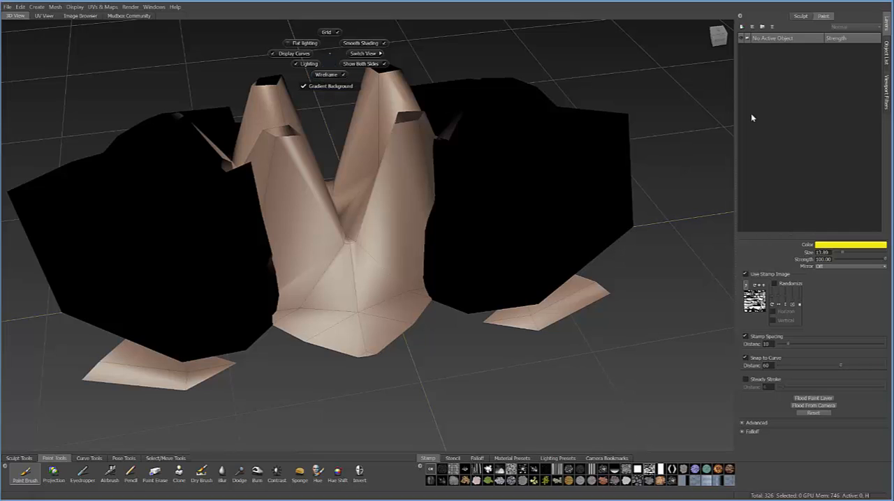
pyautogui.click(327, 32)
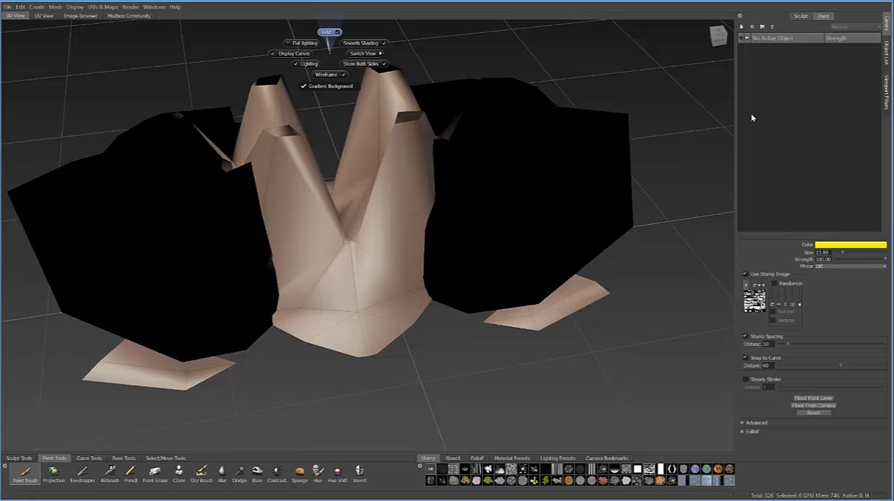
pyautogui.click(326, 32)
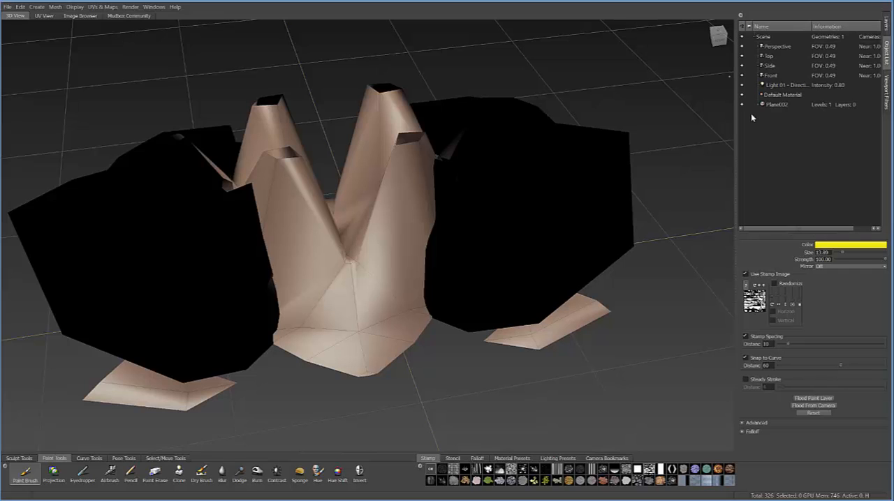
pyautogui.click(782, 94)
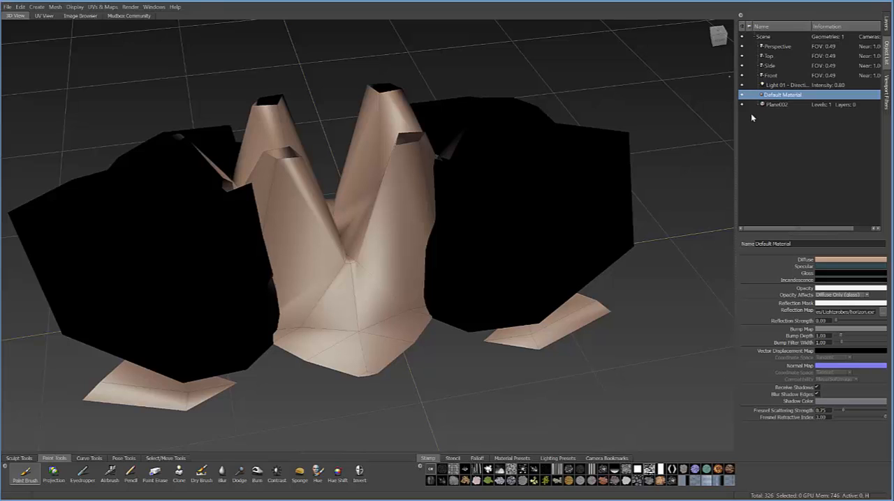
pyautogui.click(851, 259)
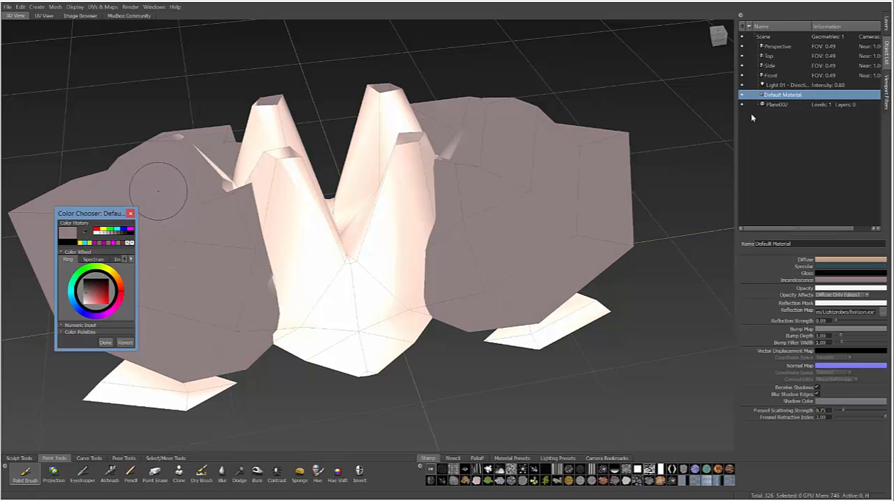
pyautogui.moveTo(499, 222)
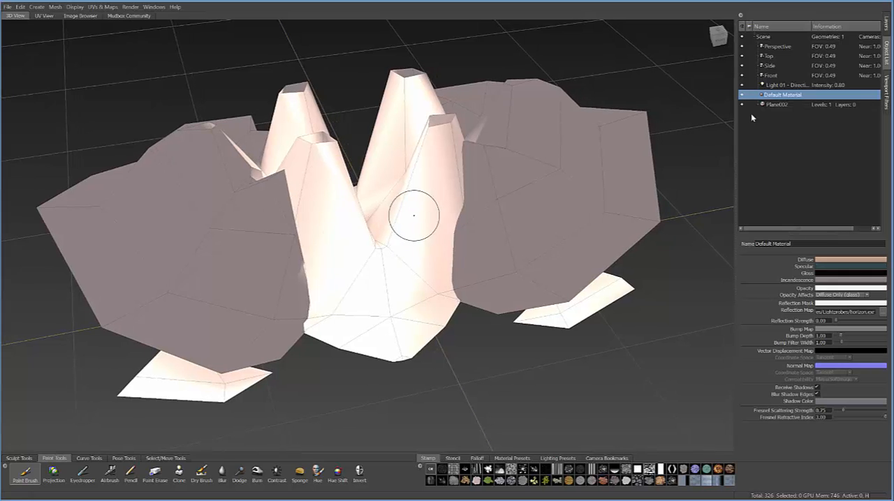
pyautogui.moveTo(374, 220)
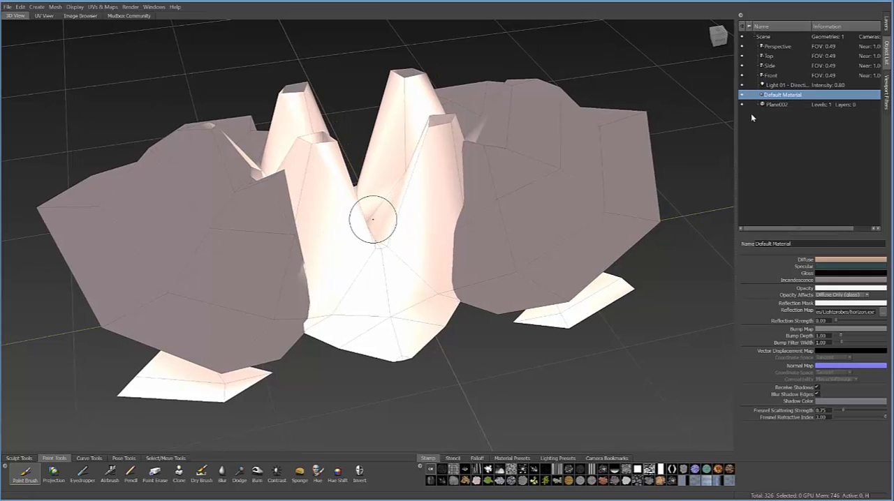
# - Add subdivision levels up to level 3 to smooth the form
pyautogui.click(55, 7)
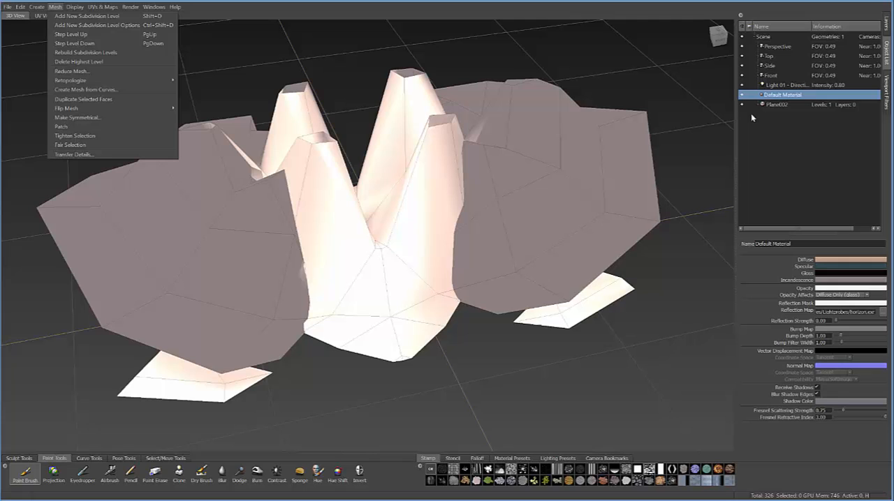
pyautogui.moveTo(87, 15)
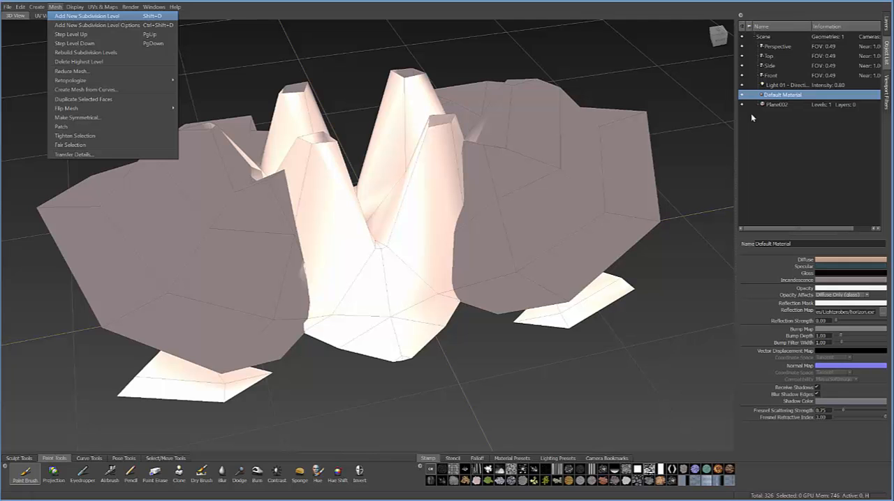
pyautogui.click(86, 16)
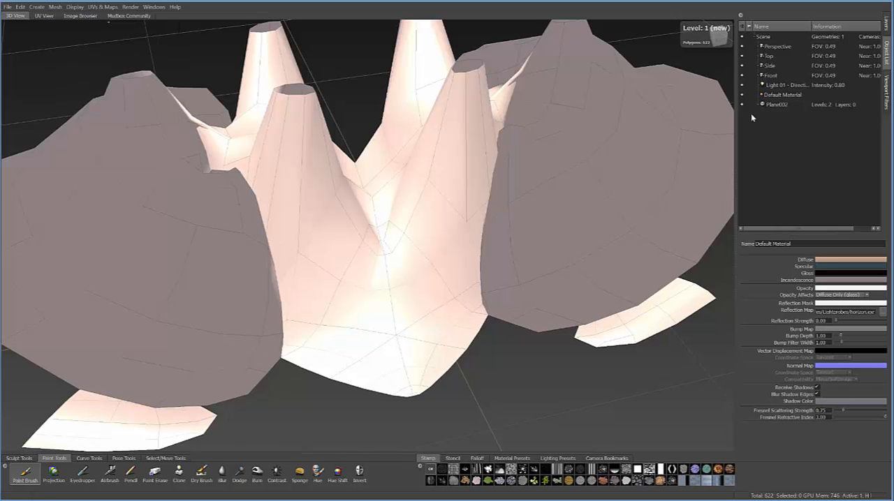
pyautogui.click(55, 7)
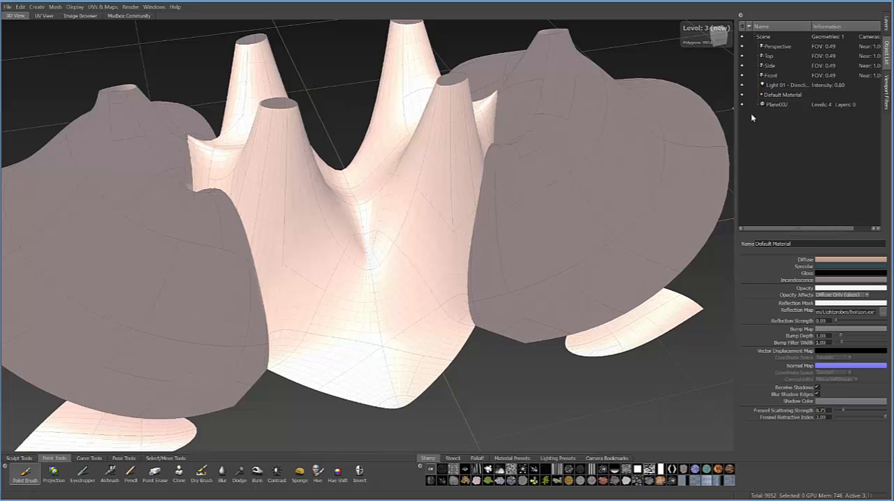
pyautogui.click(763, 104)
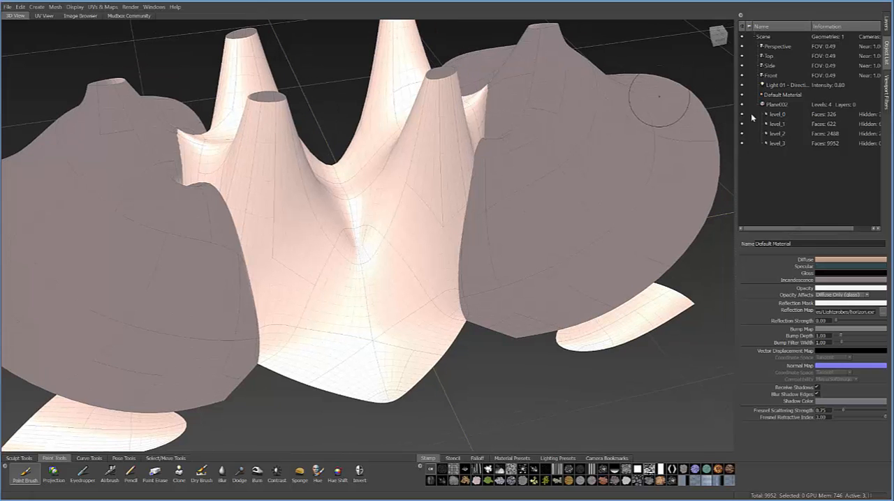
pyautogui.moveTo(377, 206)
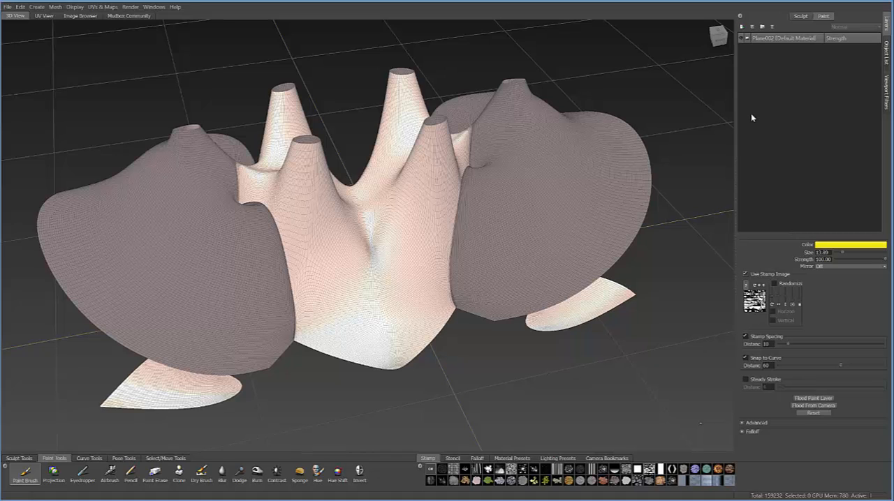
# - Turn off Use Stamp Image and choose a purple paint colour
pyautogui.click(745, 274)
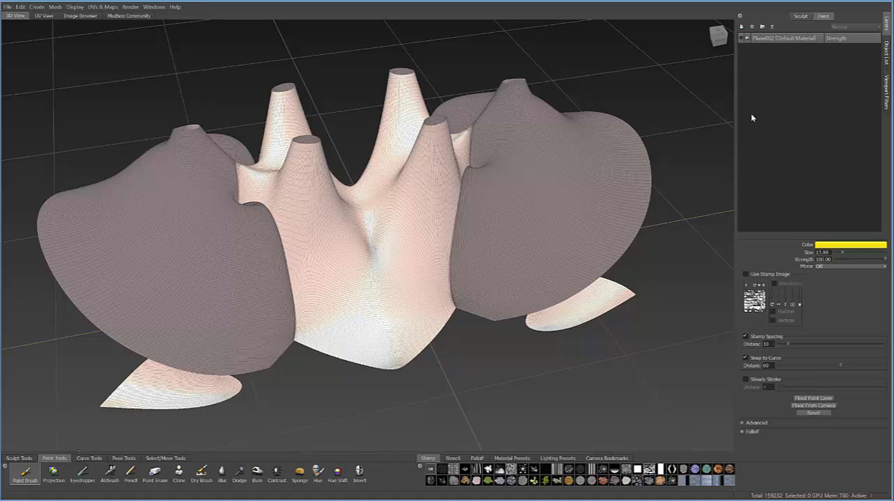
pyautogui.moveTo(26, 473)
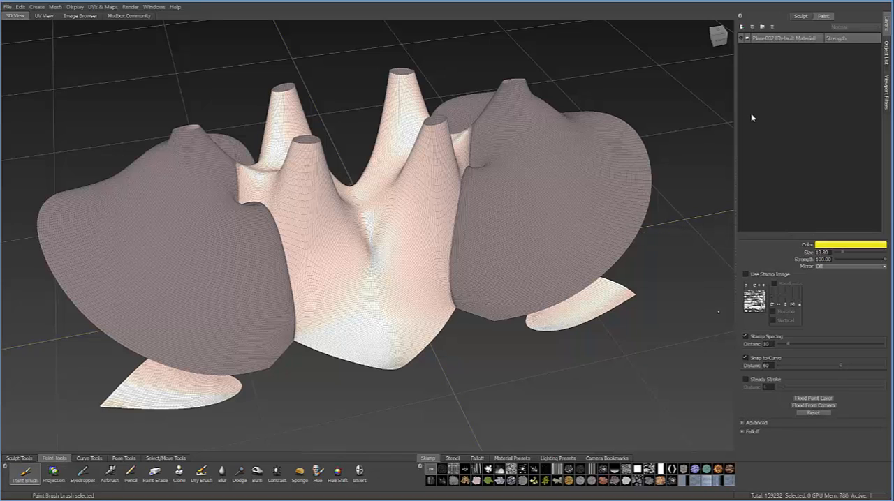
pyautogui.click(849, 245)
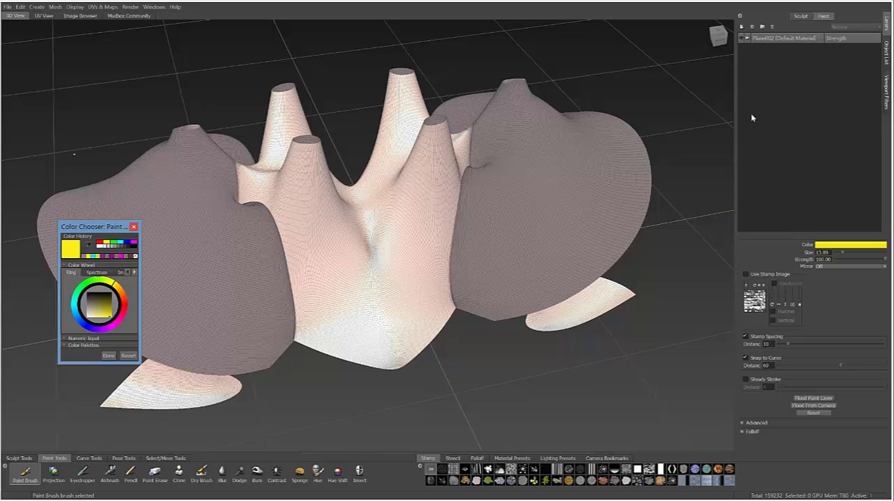
pyautogui.click(108, 302)
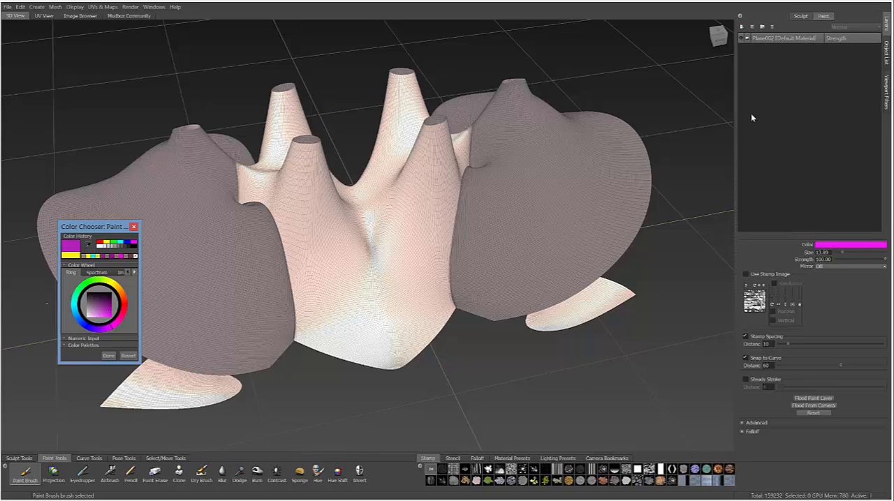
pyautogui.click(108, 356)
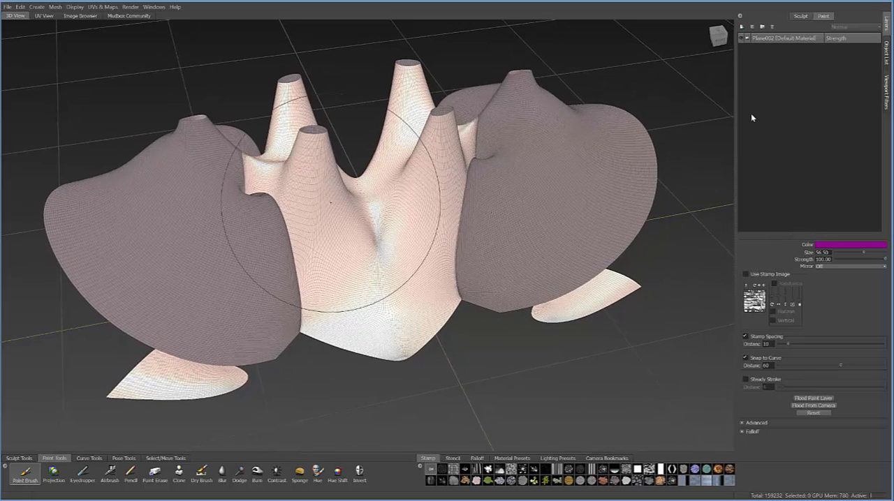
# - Create a new 4096-size diffuse paint layer
pyautogui.click(813, 398)
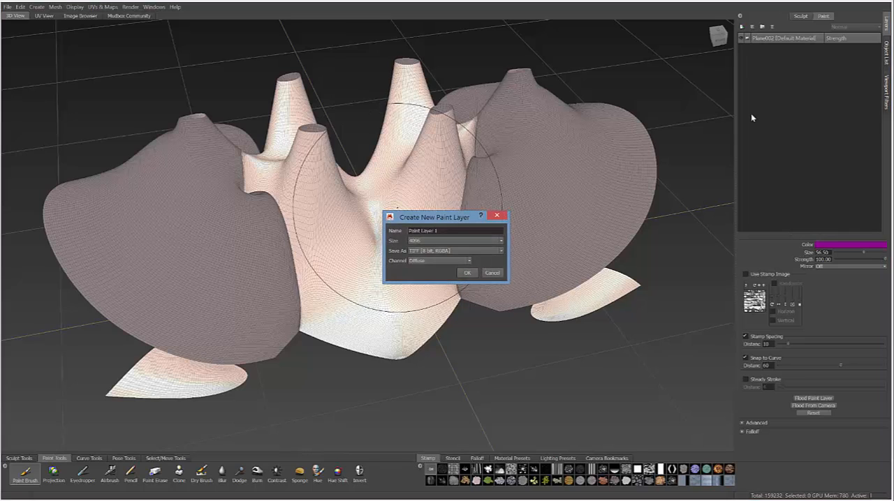
pyautogui.moveTo(433, 216); pyautogui.dragTo(396, 203)
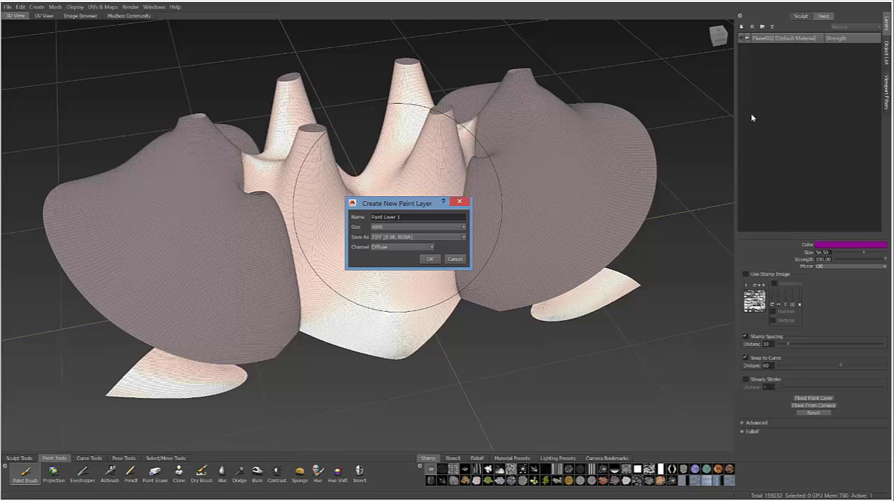
pyautogui.click(462, 227)
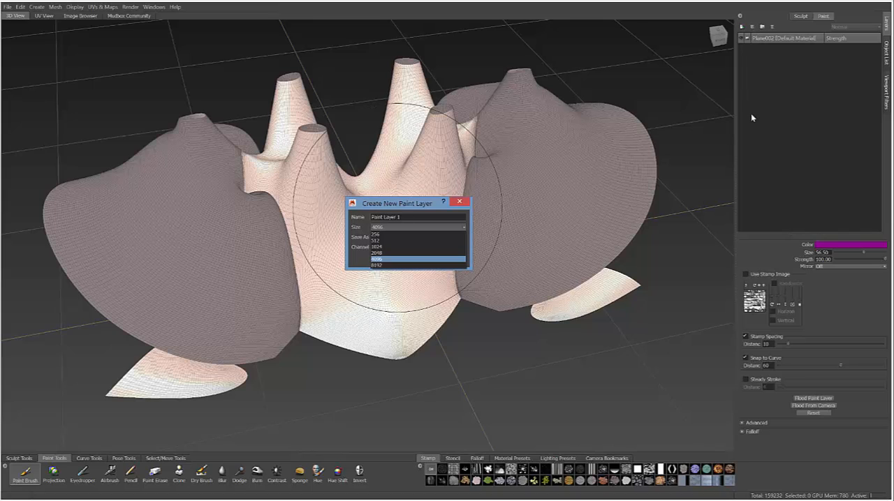
pyautogui.click(377, 258)
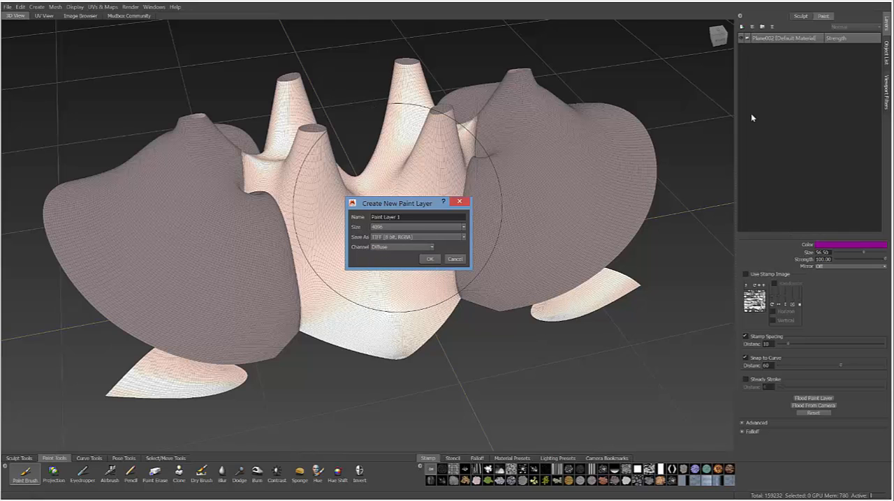
pyautogui.click(430, 259)
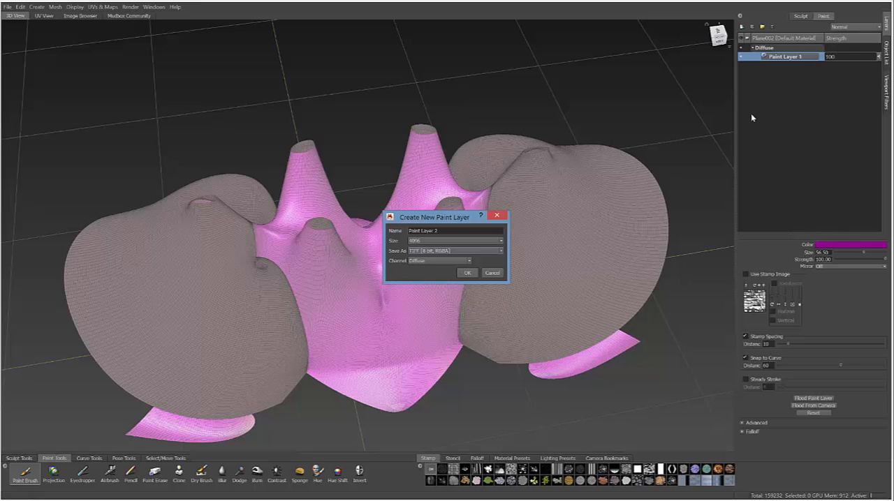
# - On Paint Layer 2, paint the central form lime green and blur it into the purple tips
pyautogui.click(492, 272)
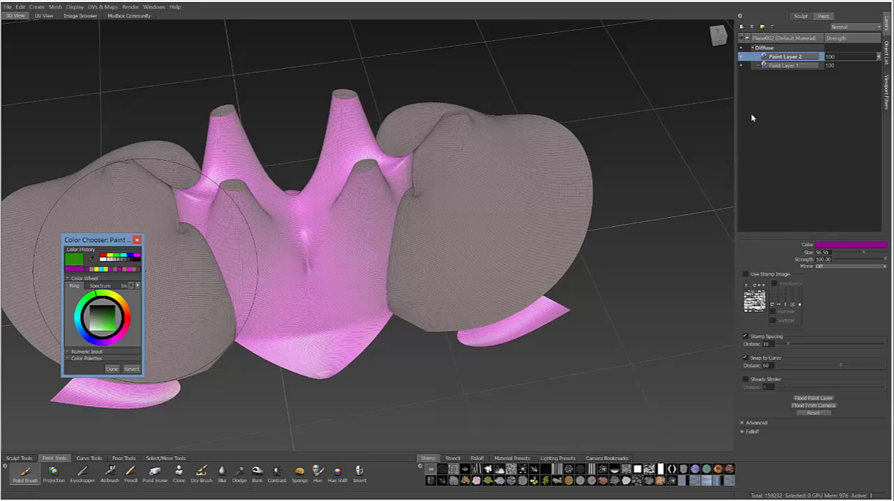
pyautogui.click(108, 324)
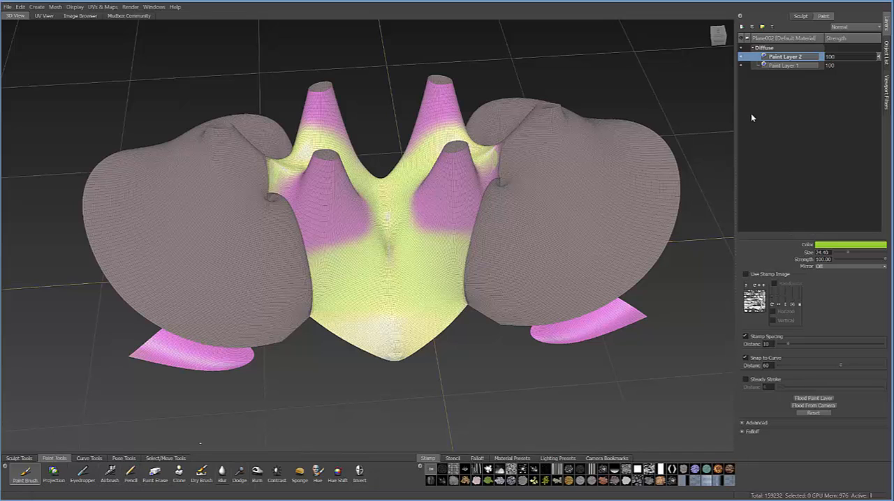
pyautogui.click(221, 472)
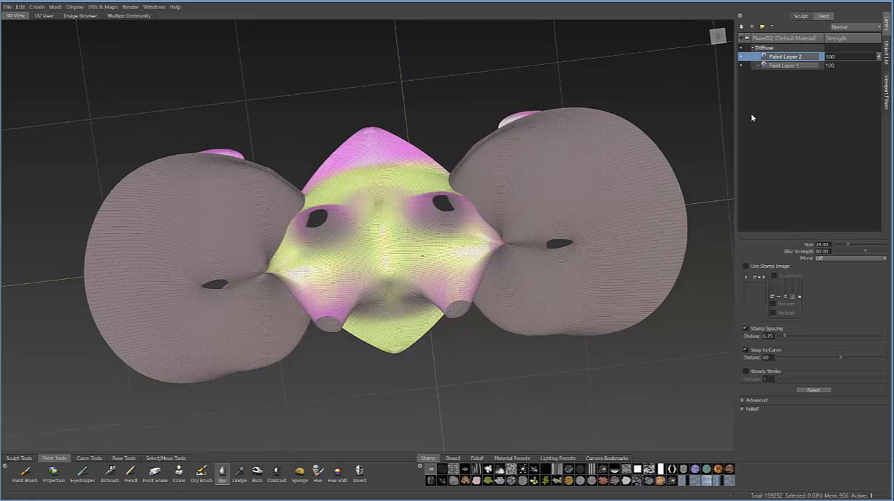
pyautogui.moveTo(384, 244); pyautogui.dragTo(391, 224)
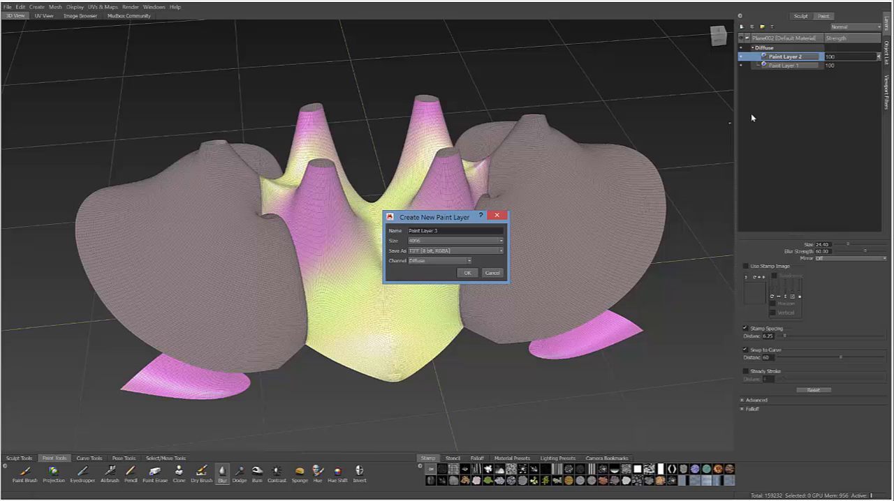
# - Confirm Paint Layer 3 for the cyan spike accents
pyautogui.click(467, 273)
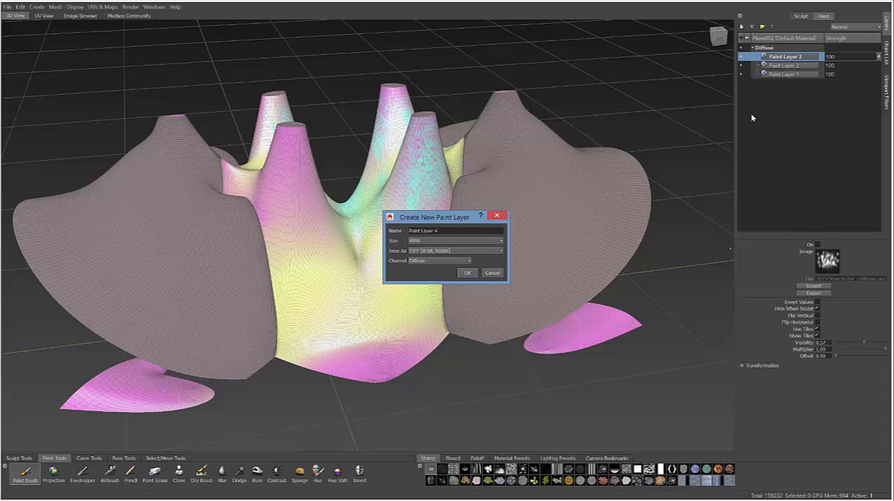
# - Create Paint Layer 4 and choose a new brush colour from the Color swatch
pyautogui.click(467, 273)
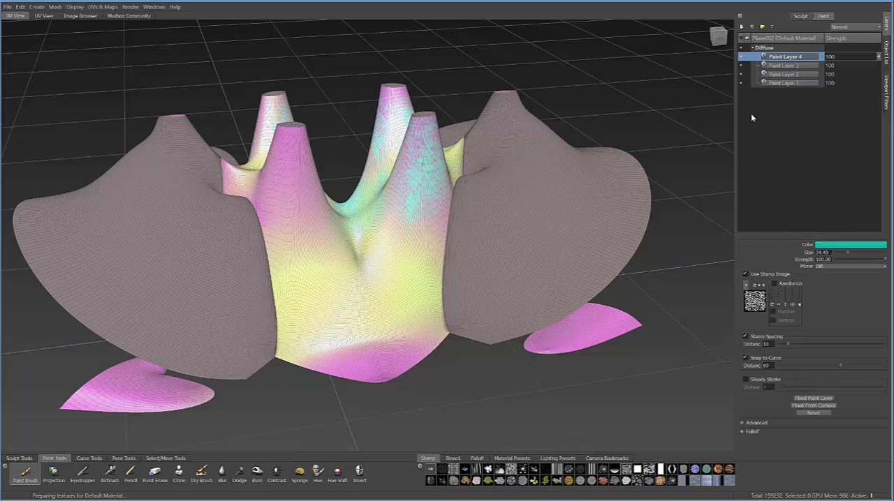
pyautogui.click(849, 245)
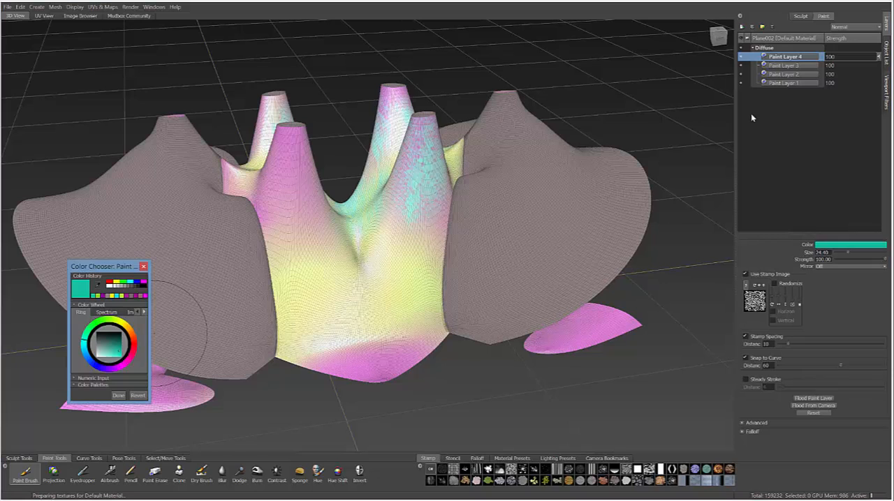
pyautogui.click(115, 342)
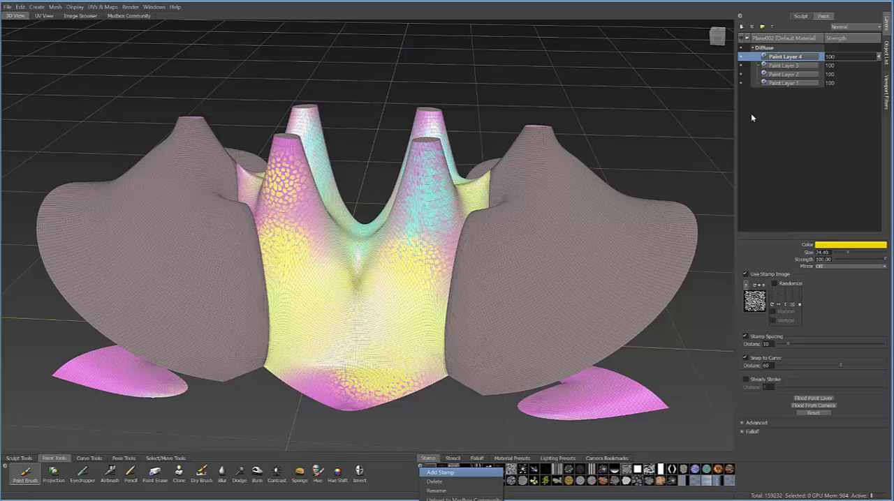
# - Switch the right-hand panel to the Object List showing Plane002
pyautogui.click(452, 458)
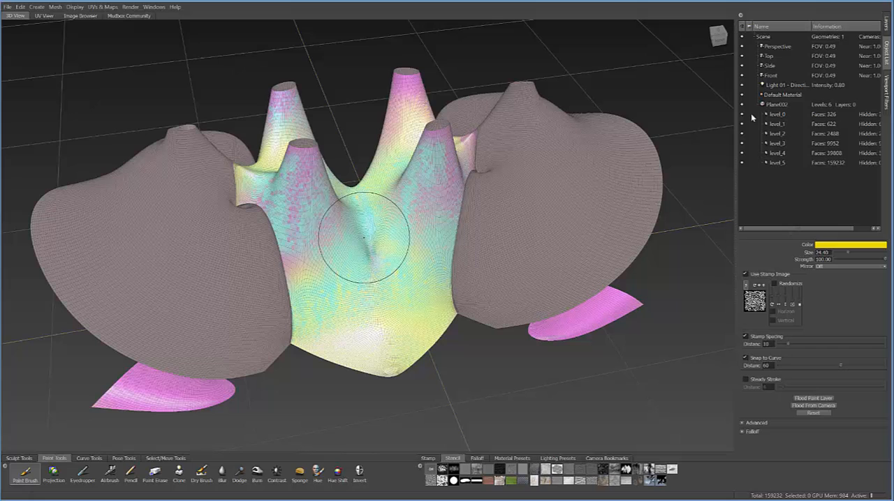
# - Select Plane002 and export the selection as the Autodesk FBX file TEST11
pyautogui.moveTo(363, 237); pyautogui.dragTo(387, 248)
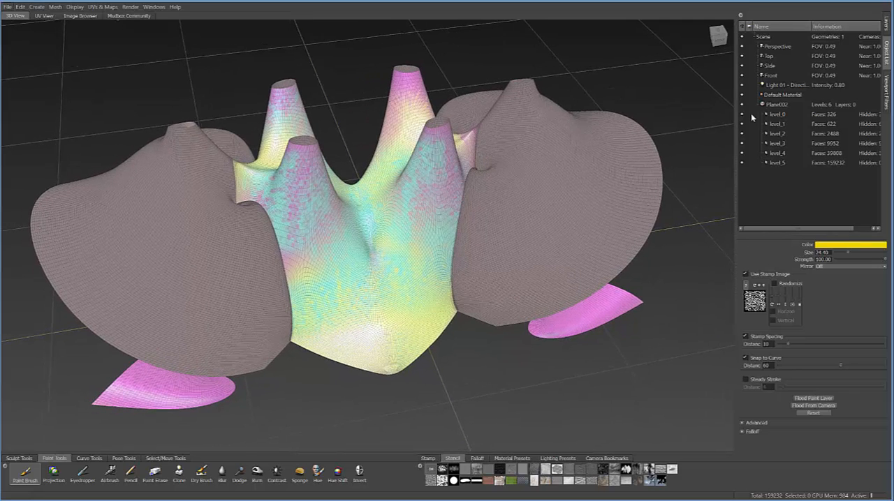
pyautogui.rightClick(370, 227)
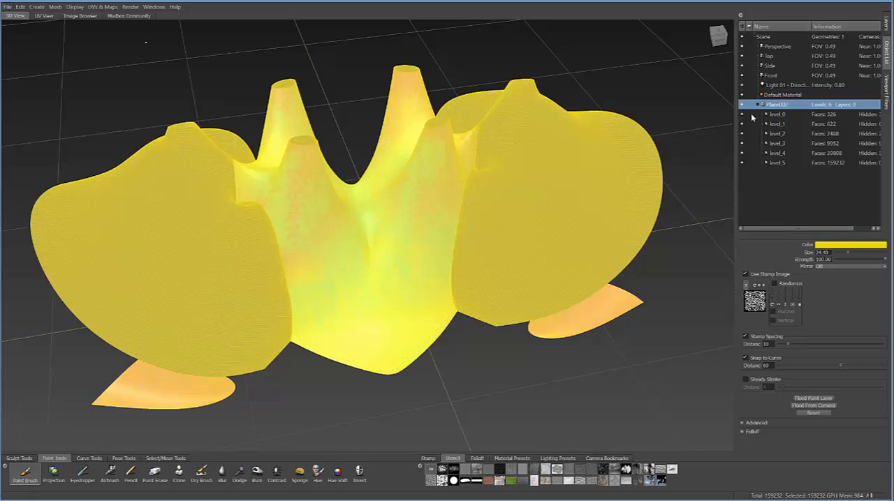
pyautogui.click(7, 6)
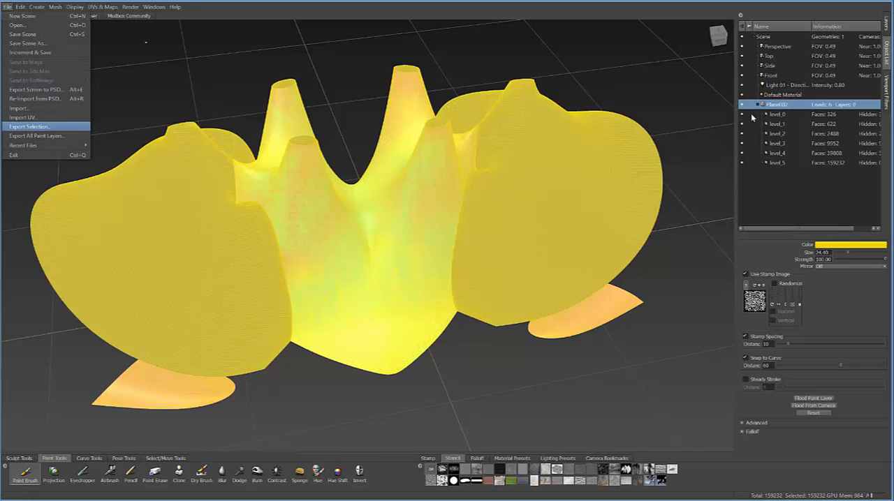
pyautogui.click(29, 127)
pyautogui.write('TEST11')
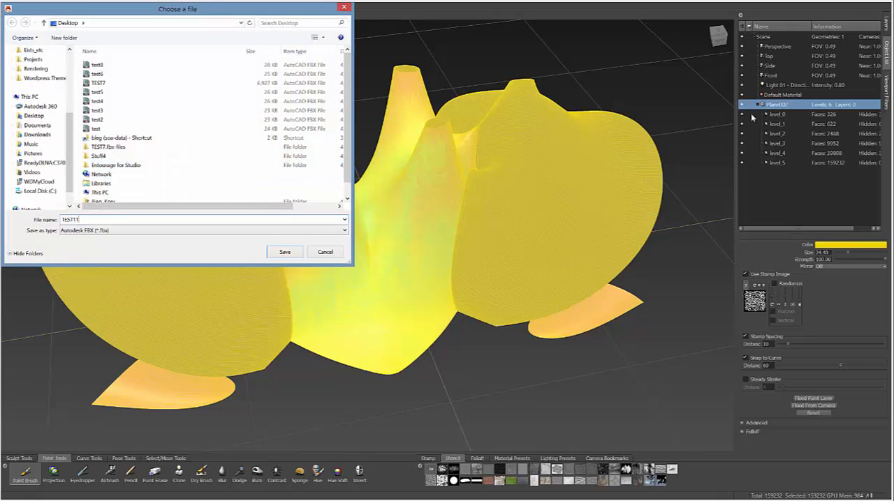
pyautogui.click(284, 252)
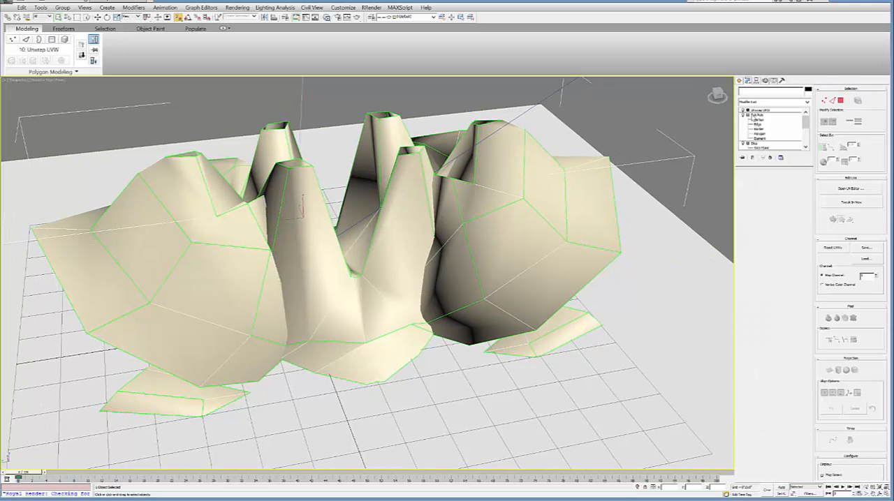
pyautogui.click(7, 7)
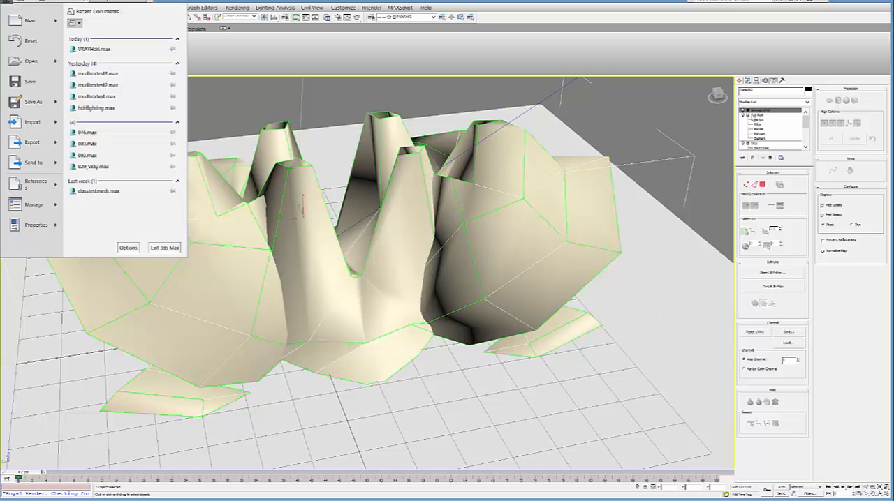
pyautogui.click(31, 122)
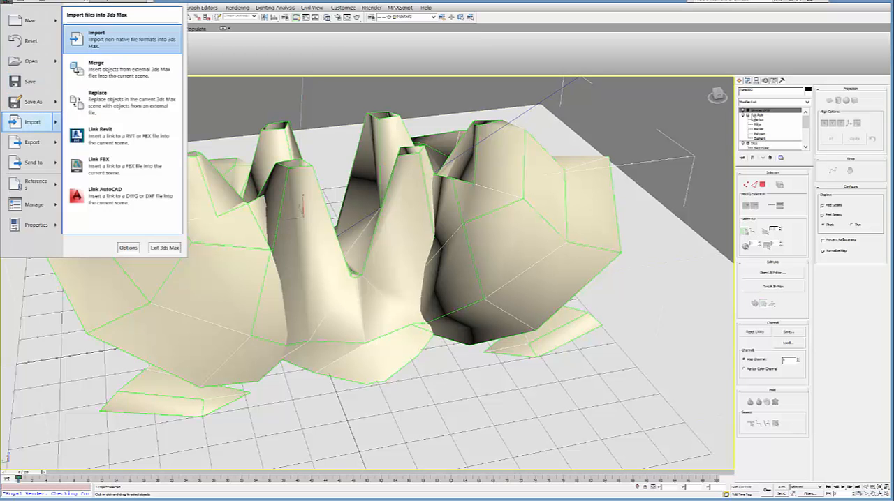
pyautogui.click(96, 39)
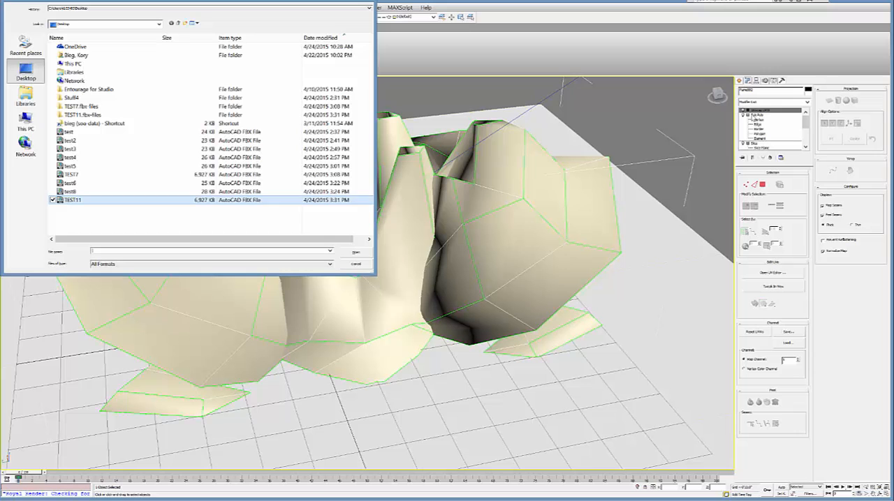
pyautogui.click(355, 252)
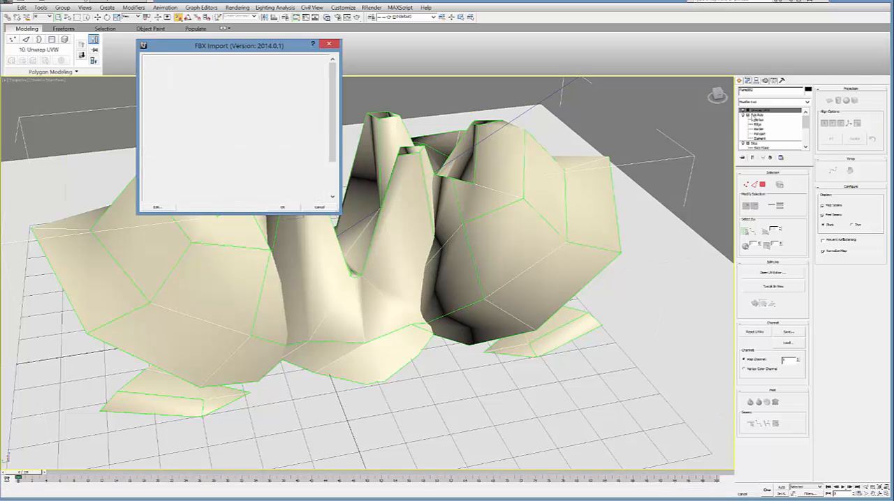
pyautogui.click(282, 206)
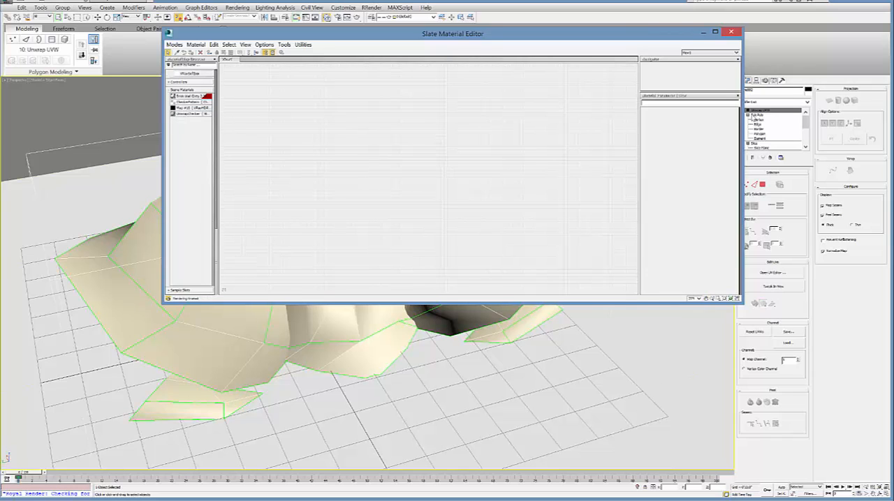
pyautogui.click(731, 31)
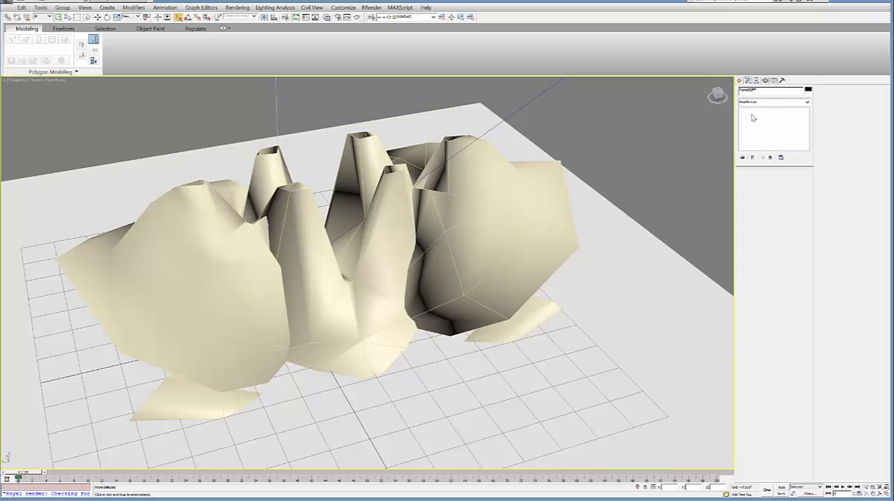
# - Start importing TEST11.fbx through the Application menu's Import command
pyautogui.click(5, 7)
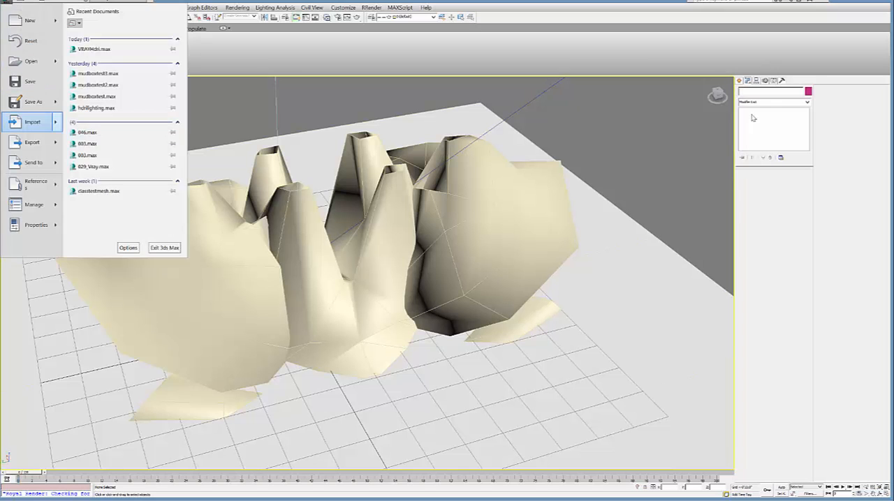
pyautogui.click(32, 121)
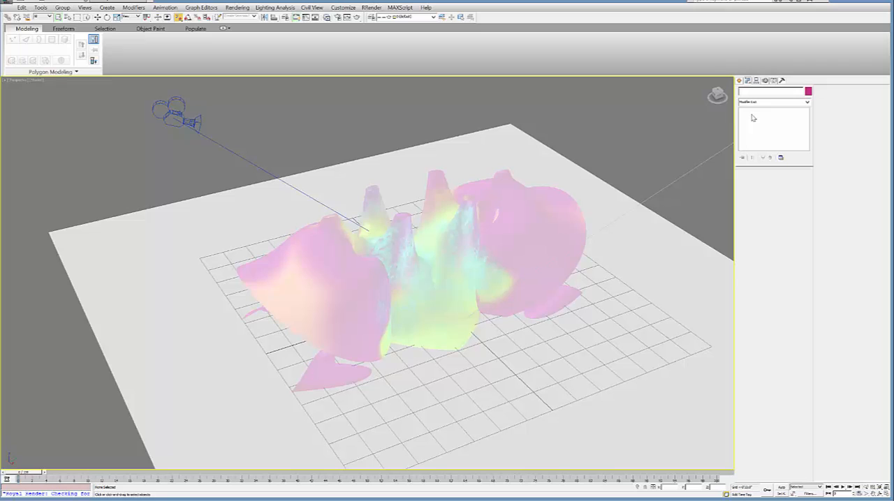
pyautogui.moveTo(341, 17)
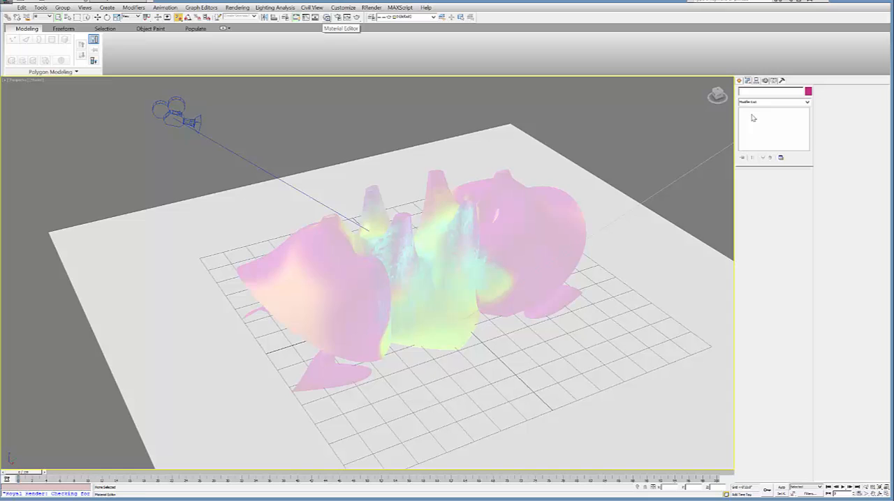
# - Open the Slate Material Editor for building the VRayMtl
pyautogui.click(325, 18)
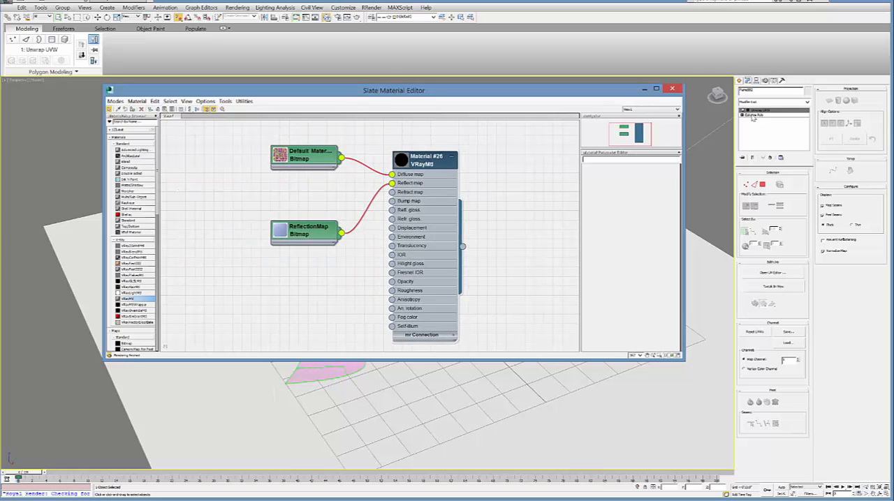
# - Review Material #26's Maps rollout, then close the Slate Material Editor
pyautogui.click(398, 155)
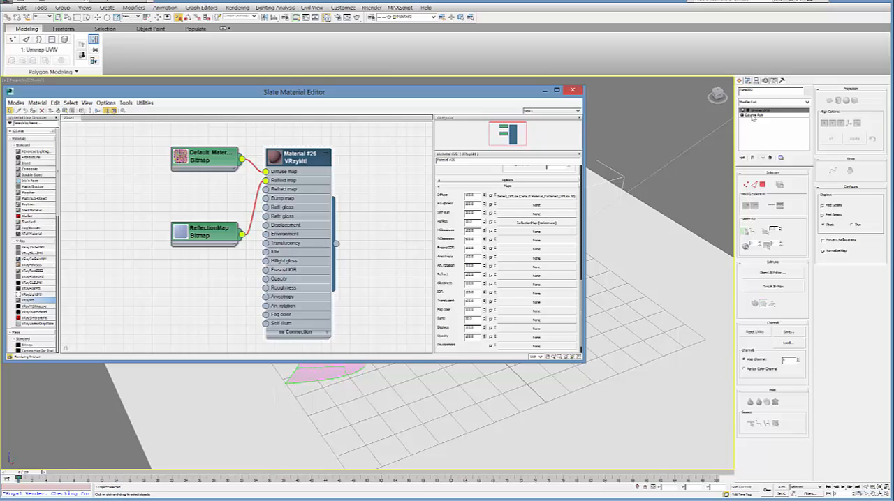
pyautogui.click(573, 90)
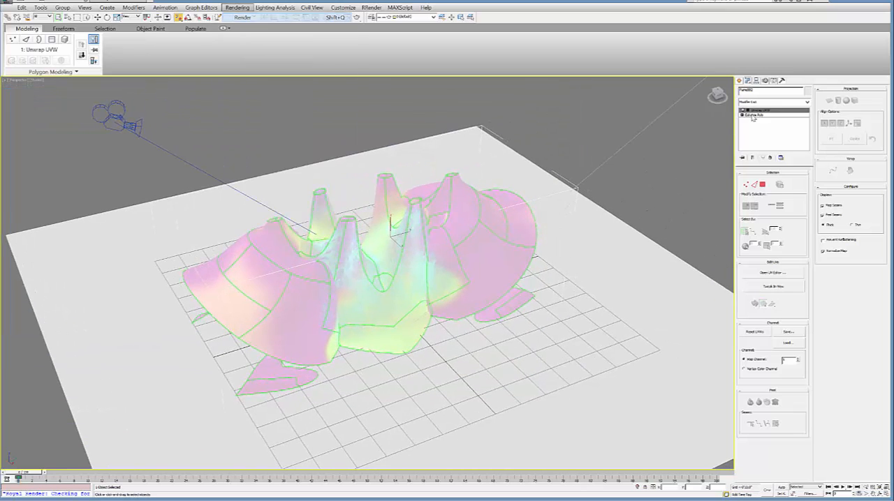
# - Run a V-Ray render of the scene and bring the material back up
pyautogui.click(243, 17)
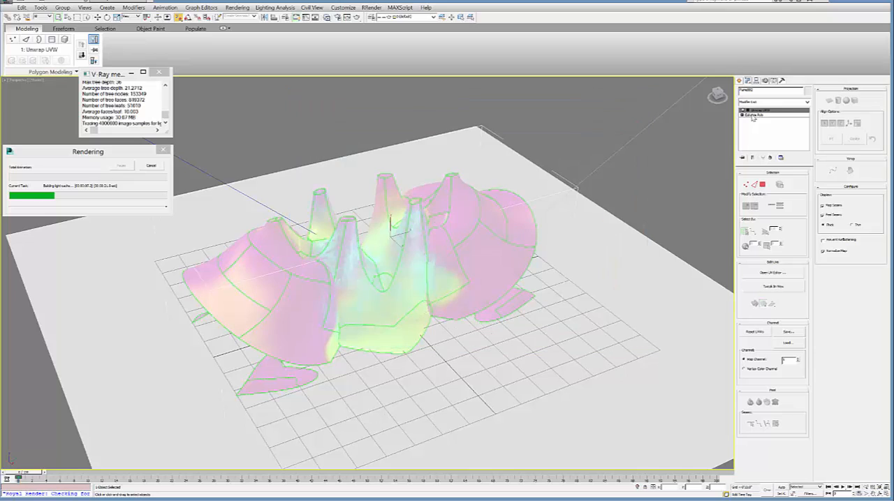
pyautogui.rightClick(391, 223)
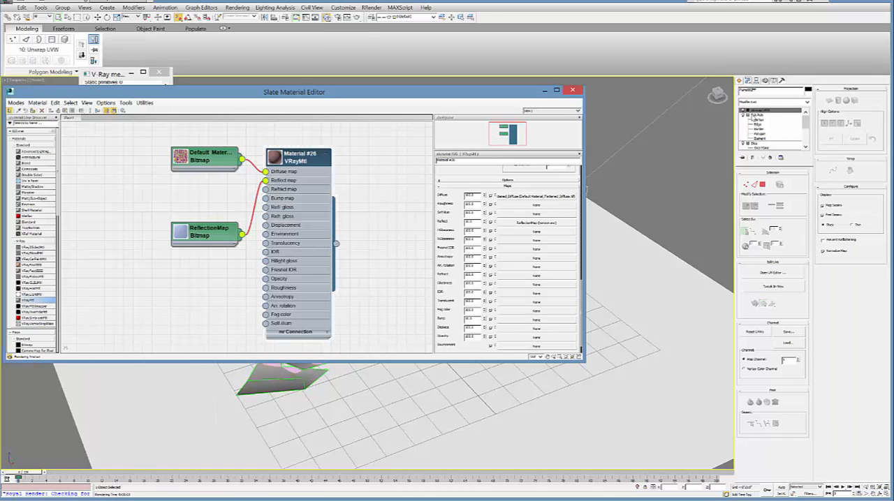
# - Assign the V-Ray material to the selected form and close the editor
pyautogui.click(572, 89)
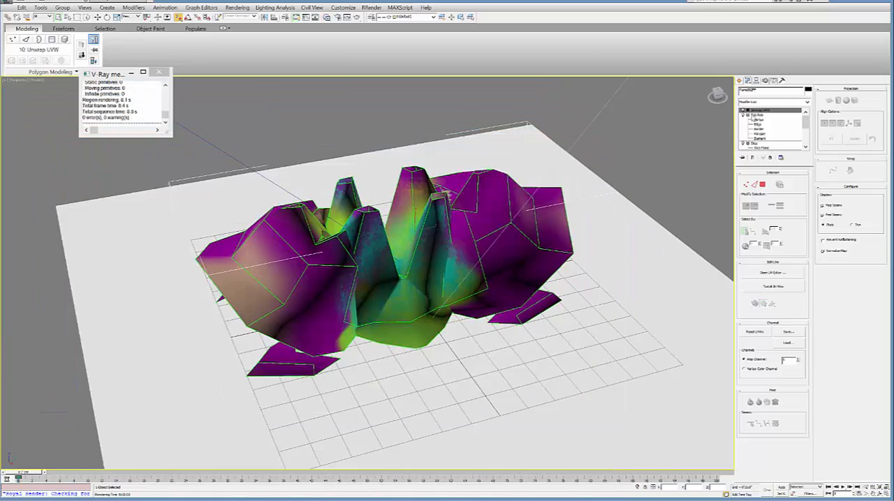
# - Render the painted form with V-Ray, then render it again once TurboSmooth rounds it
pyautogui.click(237, 7)
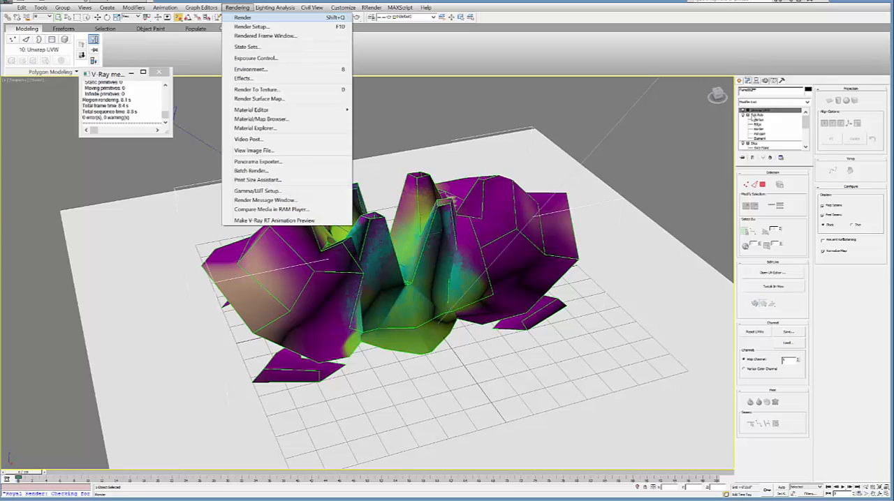
pyautogui.click(242, 17)
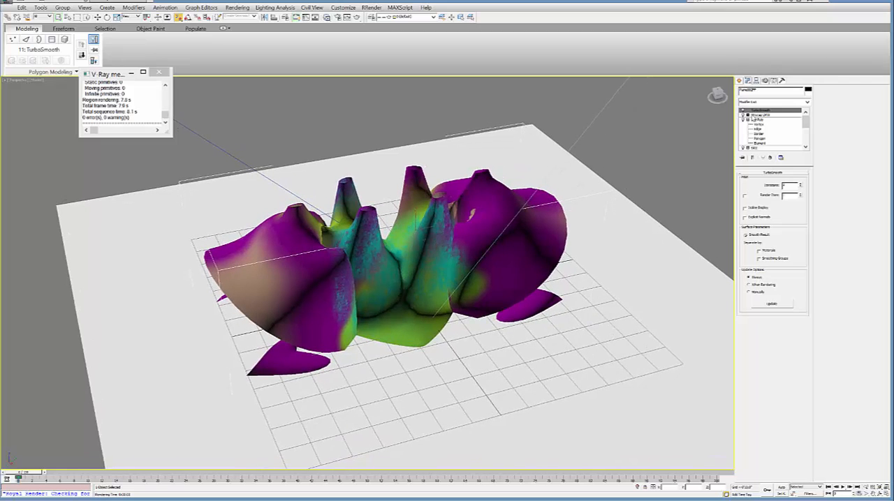
pyautogui.click(237, 7)
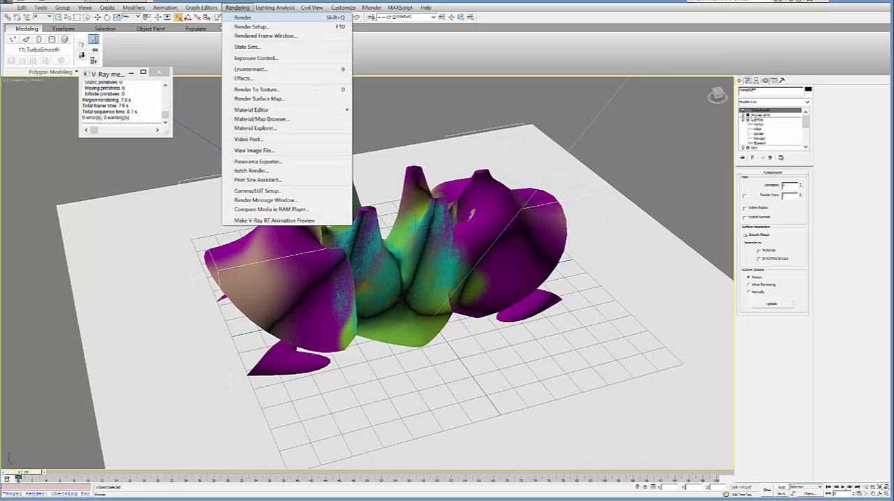
pyautogui.click(242, 17)
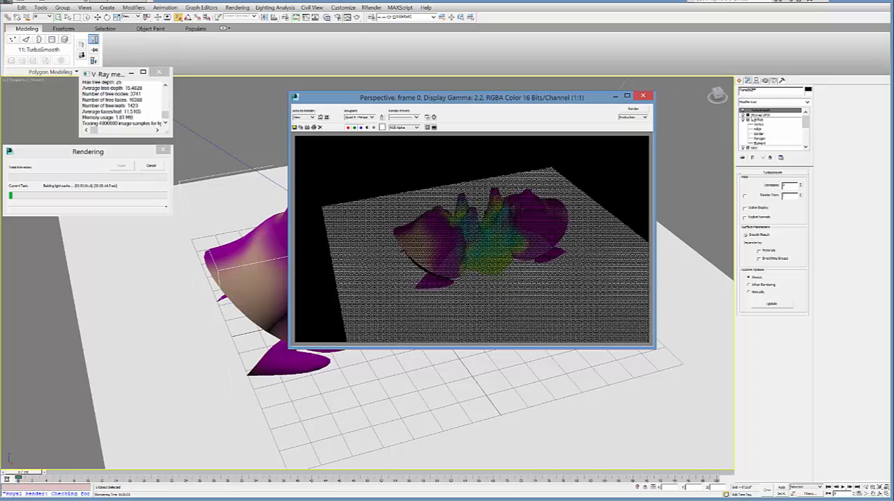